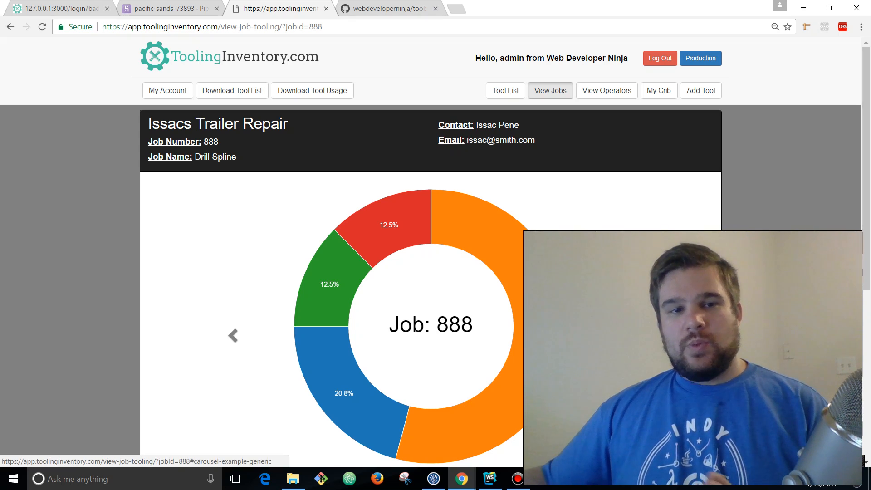
- Scroll job 888's tooling page to bring up the bar chart of tool quantities
{"action": "scroll", "scroll_direction": "down", "scroll_amount": 3}
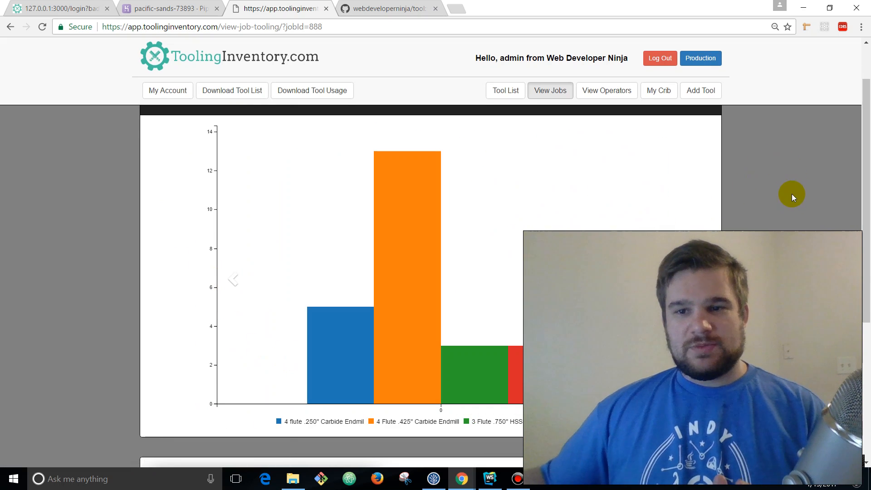
{"action": "scroll", "scroll_direction": "down", "scroll_amount": 3}
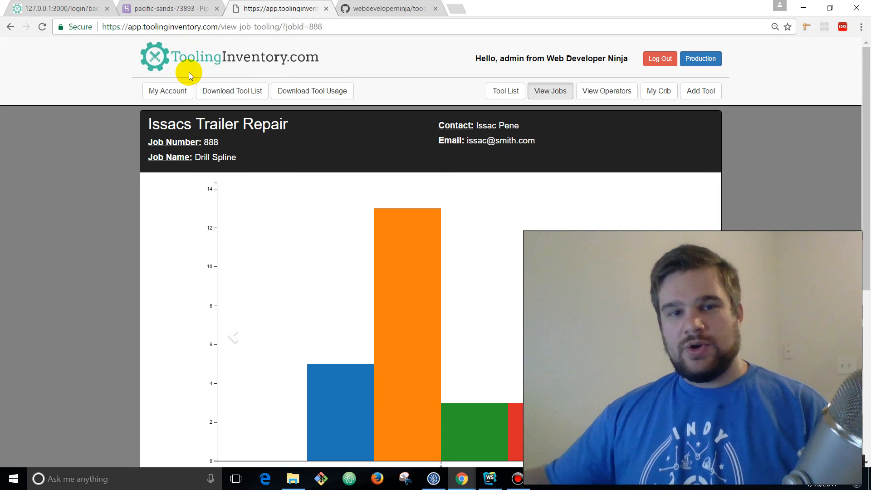
{"action": "mouse_move", "coordinate": [391, 260]}
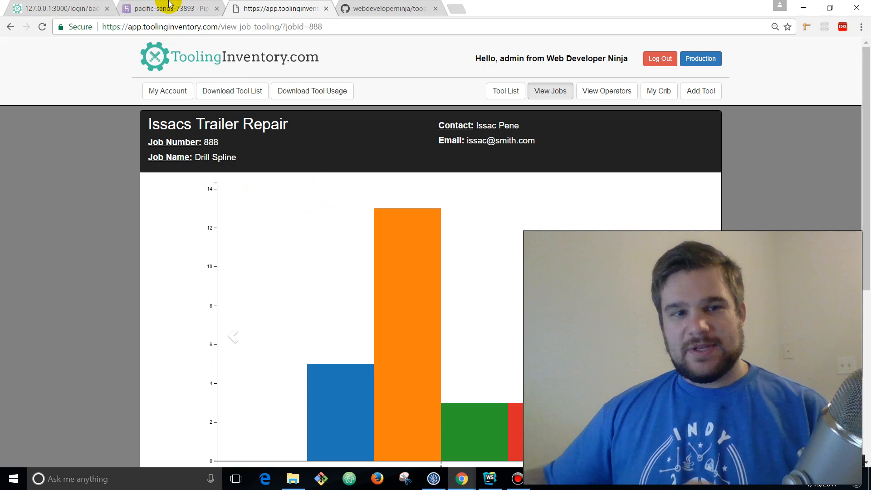
- Open the pacific-sands-73893 pipeline showing review apps, tool-stage staging and production
{"action": "left_click", "coordinate": [167, 8]}
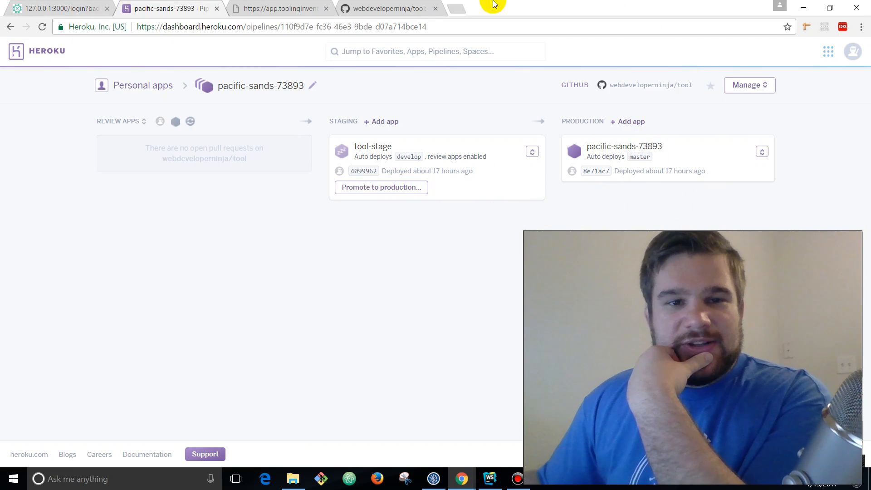
{"action": "mouse_move", "coordinate": [766, 206]}
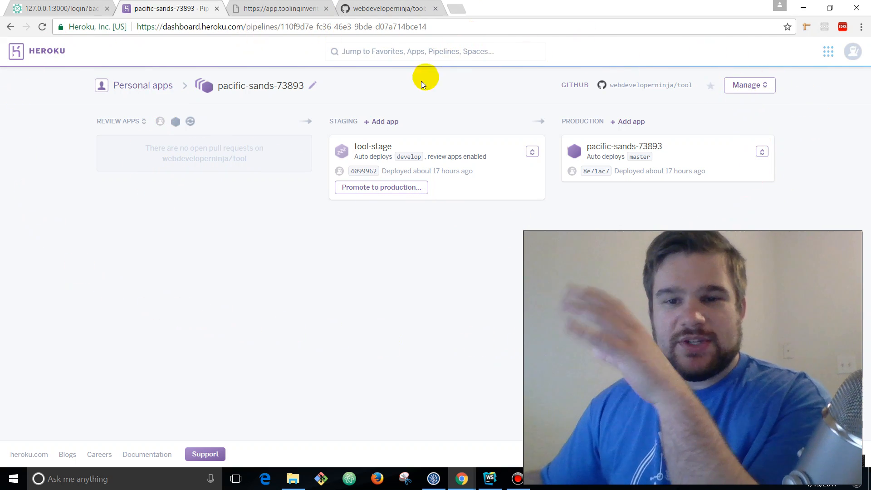
{"action": "mouse_move", "coordinate": [616, 75]}
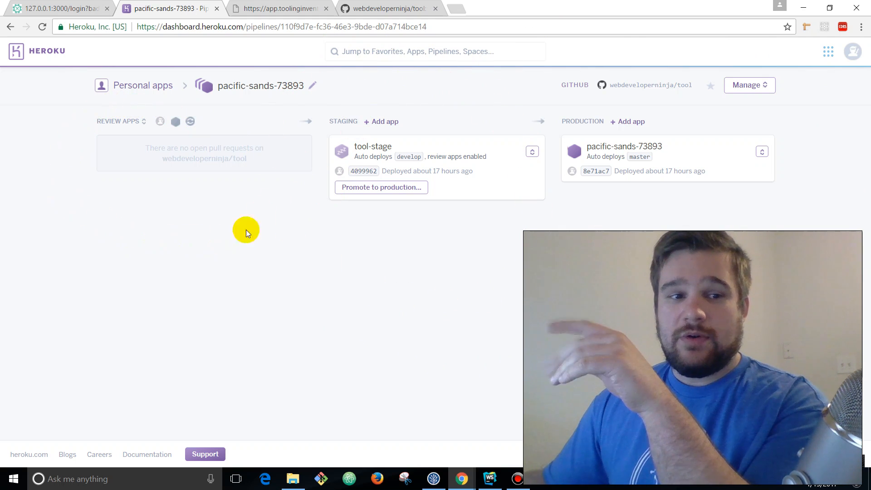
{"action": "mouse_move", "coordinate": [170, 182]}
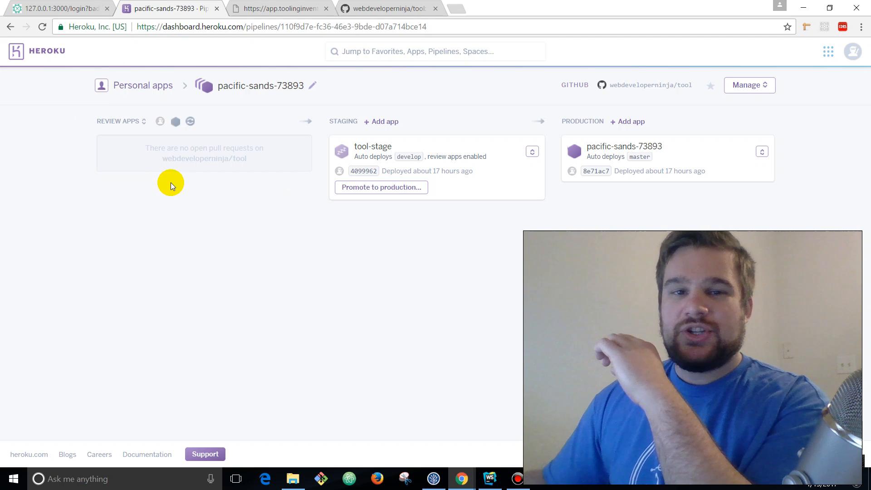
{"action": "mouse_move", "coordinate": [194, 216]}
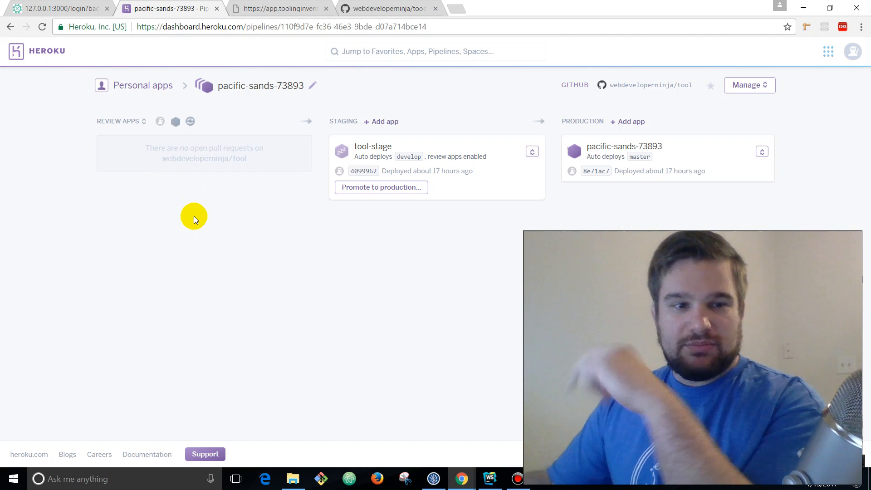
{"action": "mouse_move", "coordinate": [189, 157]}
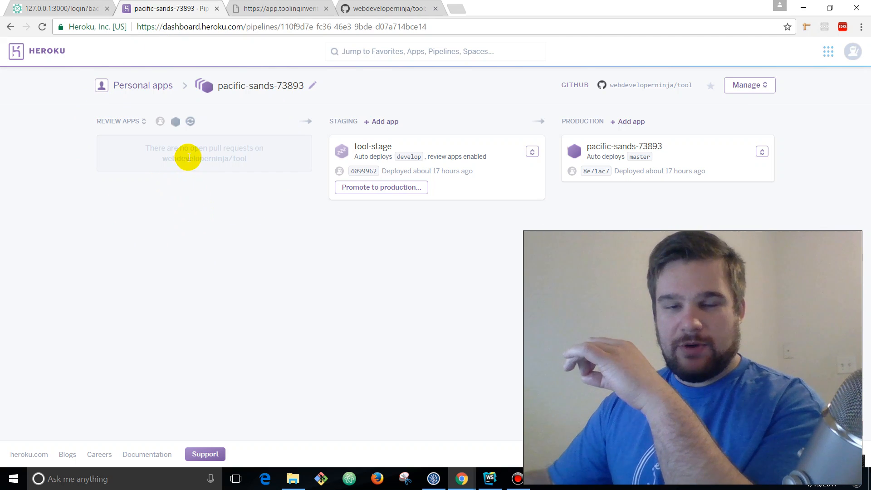
{"action": "mouse_move", "coordinate": [175, 56]}
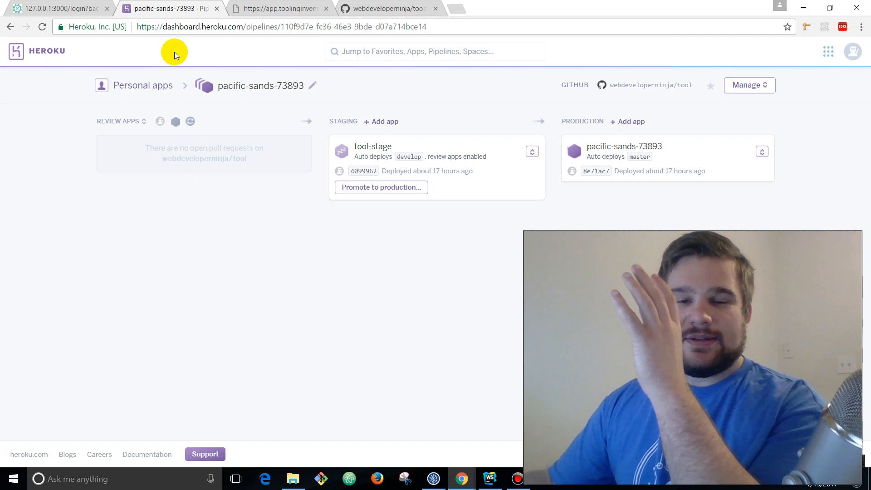
{"action": "mouse_move", "coordinate": [272, 159]}
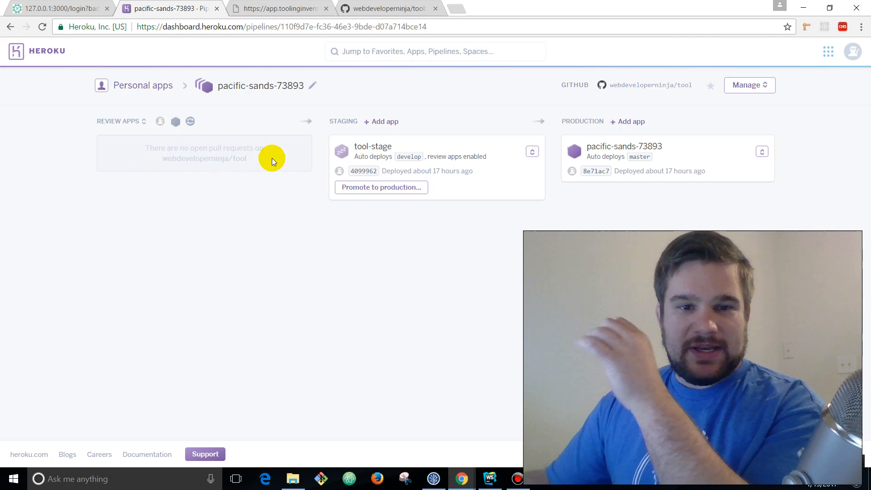
{"action": "mouse_move", "coordinate": [254, 167]}
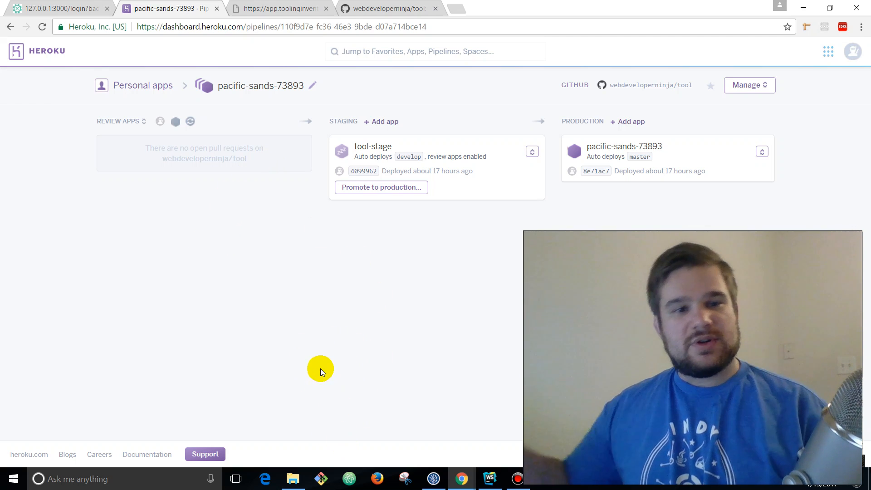
{"action": "mouse_move", "coordinate": [267, 93]}
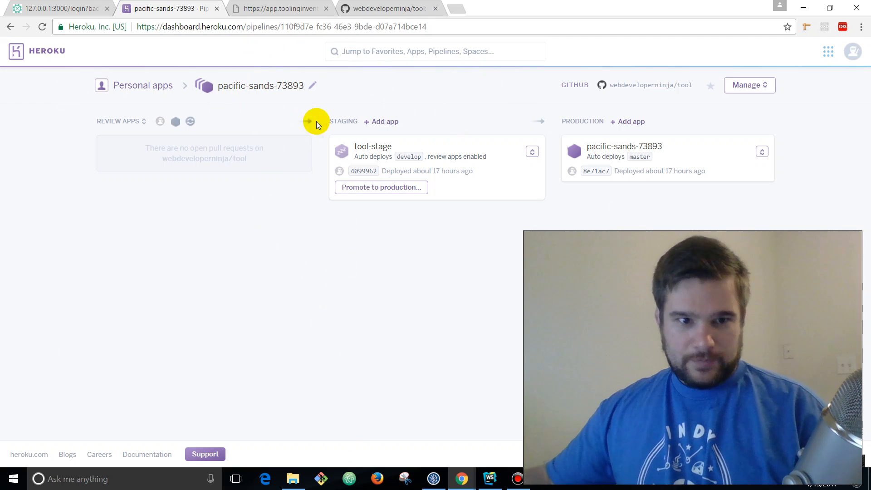
{"action": "mouse_move", "coordinate": [421, 352]}
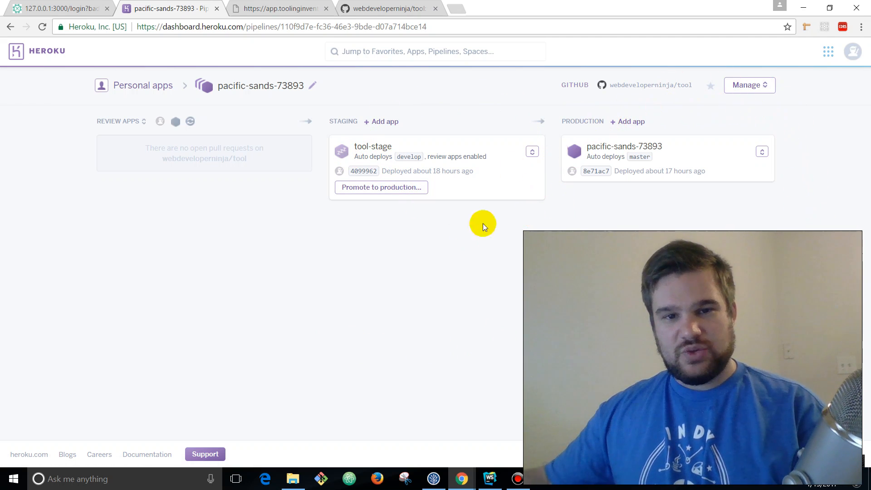
{"action": "mouse_move", "coordinate": [385, 195]}
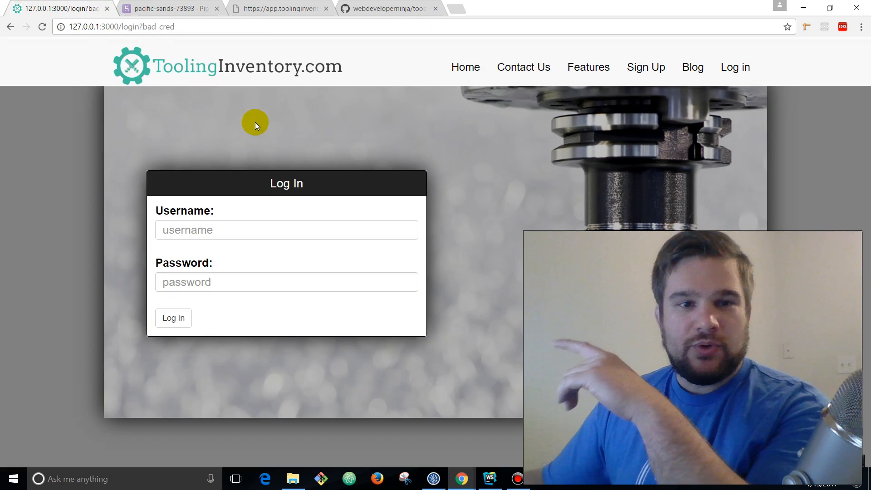
- Bring SourceTree forward showing the toolinginventory history with develop on the PR #12 merge
{"action": "left_click", "coordinate": [434, 478]}
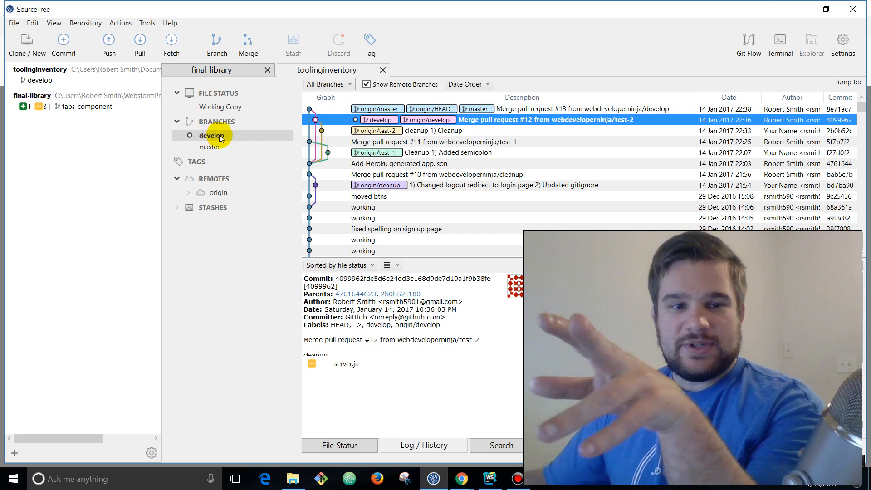
{"action": "mouse_move", "coordinate": [212, 147]}
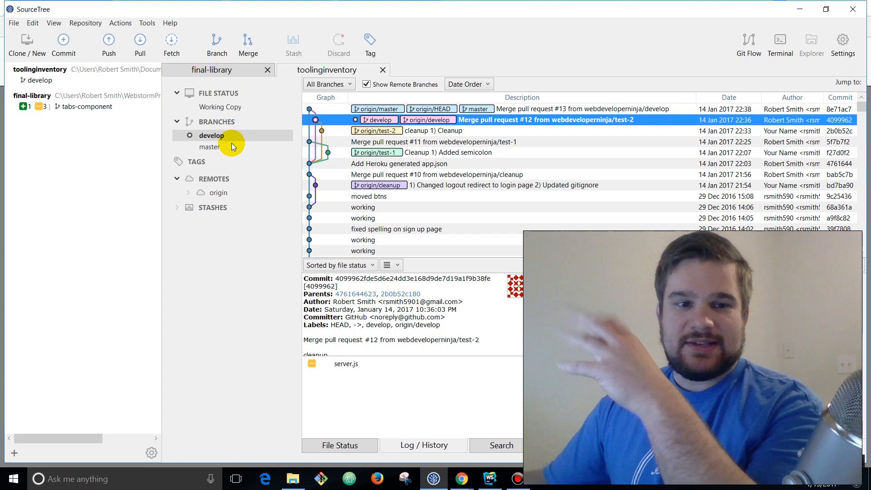
{"action": "mouse_move", "coordinate": [279, 143]}
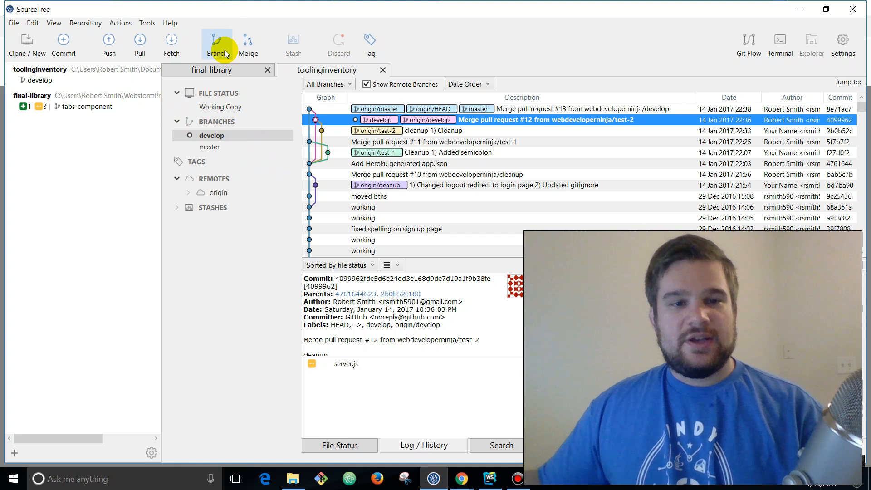
- Create and check out branch 'new-feature' from develop
{"action": "left_click", "coordinate": [216, 40]}
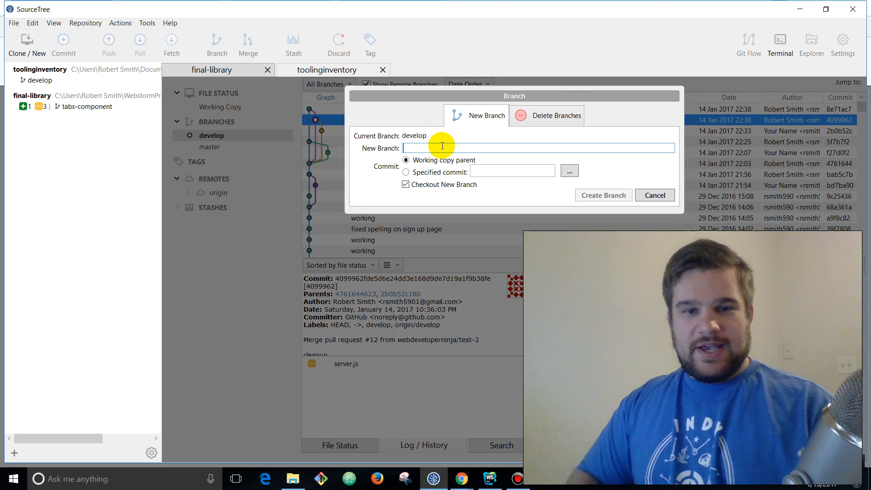
{"action": "type", "text": "new-feature"}
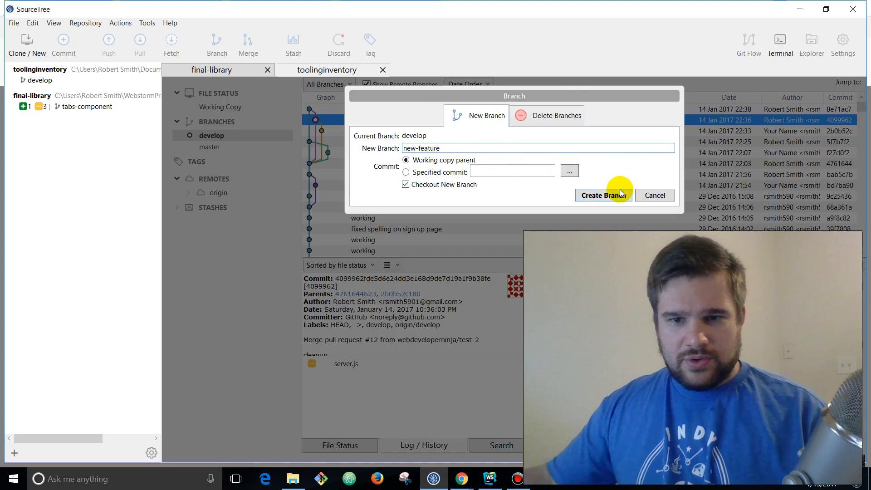
{"action": "left_click", "coordinate": [604, 196]}
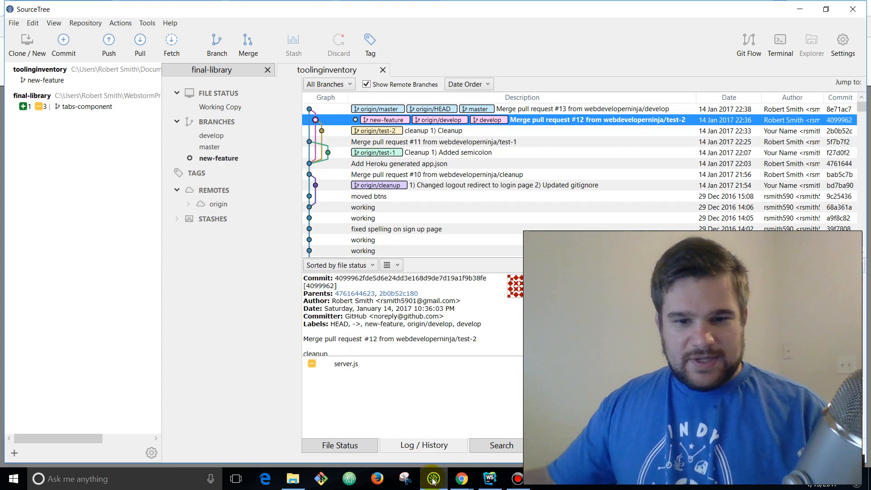
- Add a 'Heroku pipelines is da bomb' block comment after var app = express(); in server.js
{"action": "left_click", "coordinate": [491, 479]}
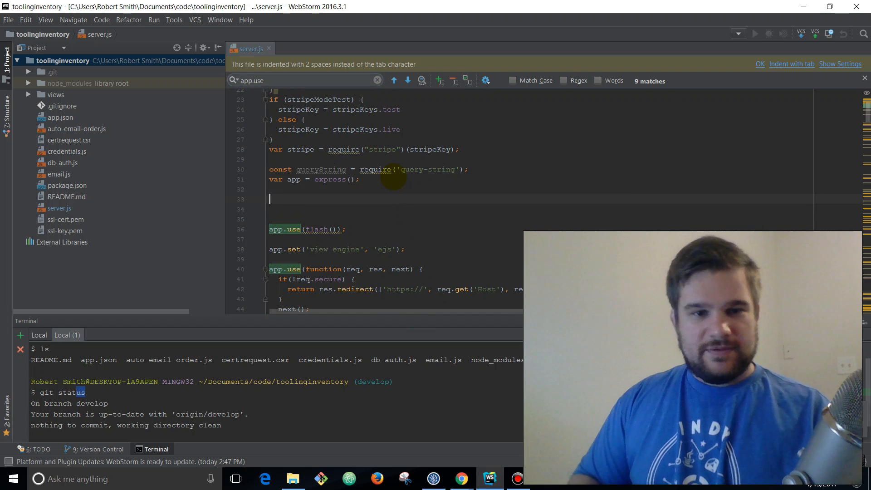
{"action": "type", "text": "/**/"}
{"action": "type", "text": "* H"}
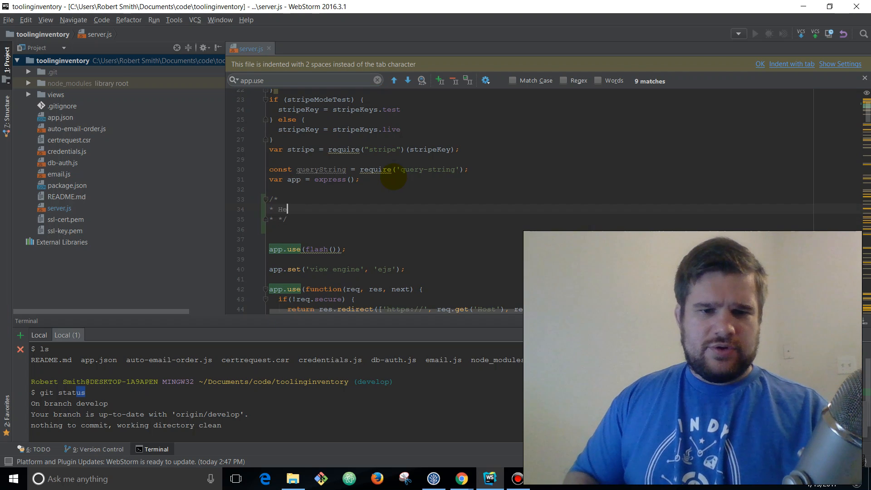
{"action": "type", "text": "eroku pipelines is da bo"}
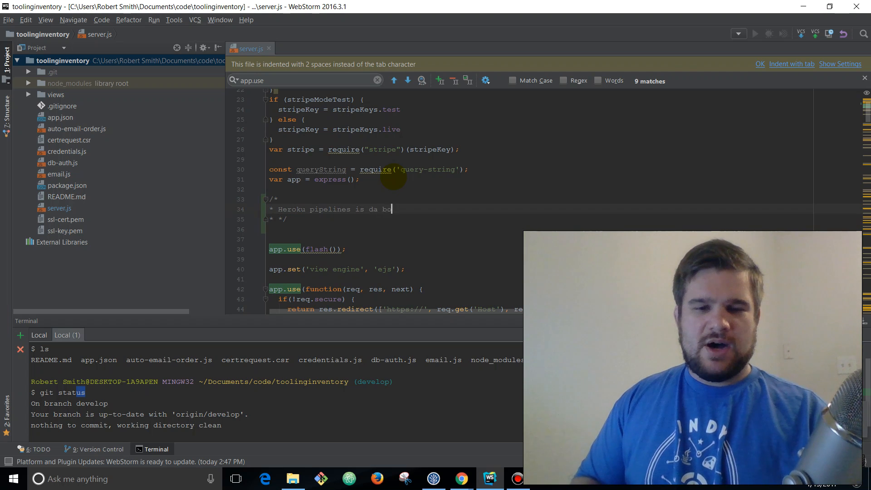
{"action": "type", "text": "mb"}
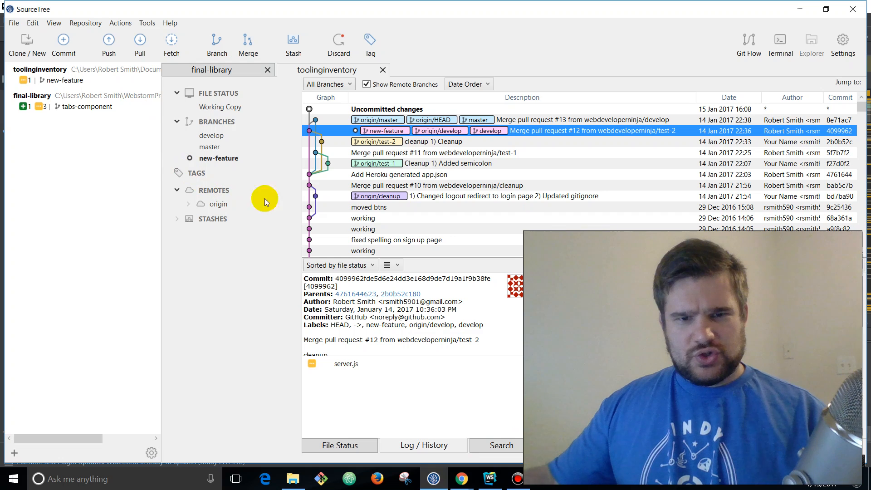
- Stage server.js and commit it as 'New Feature 1) Added comment'
{"action": "left_click", "coordinate": [405, 109]}
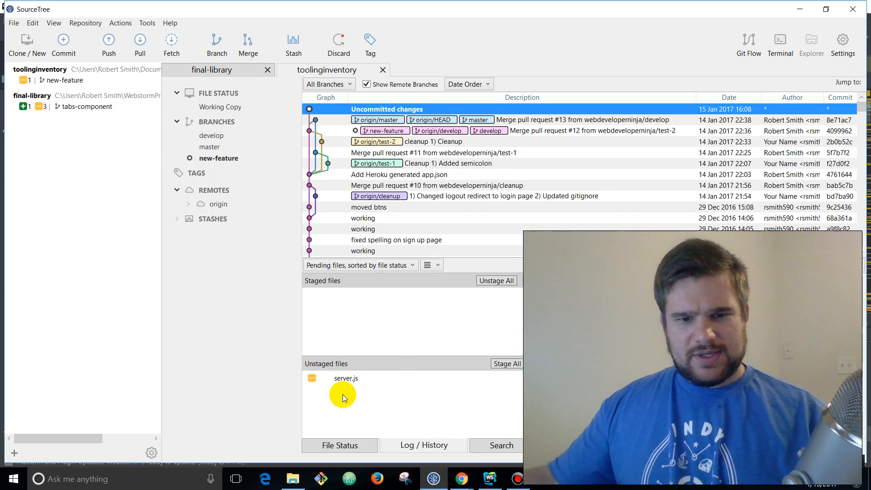
{"action": "left_click", "coordinate": [346, 378]}
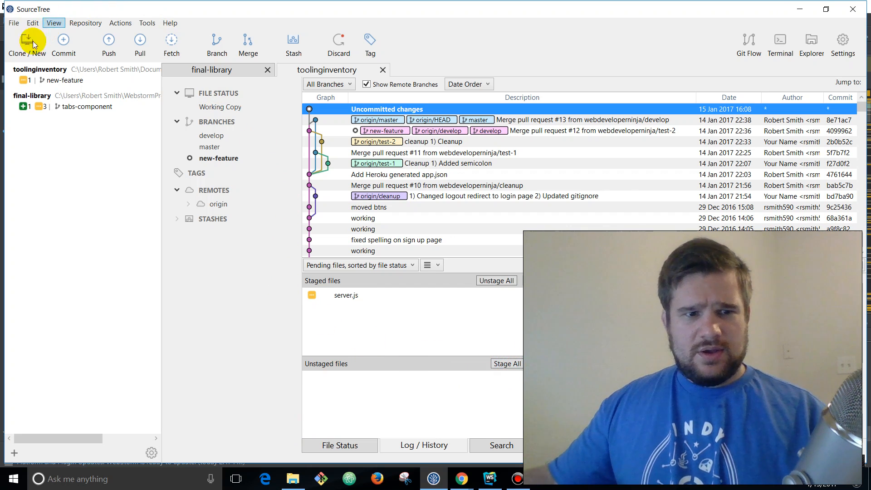
{"action": "left_click", "coordinate": [64, 41]}
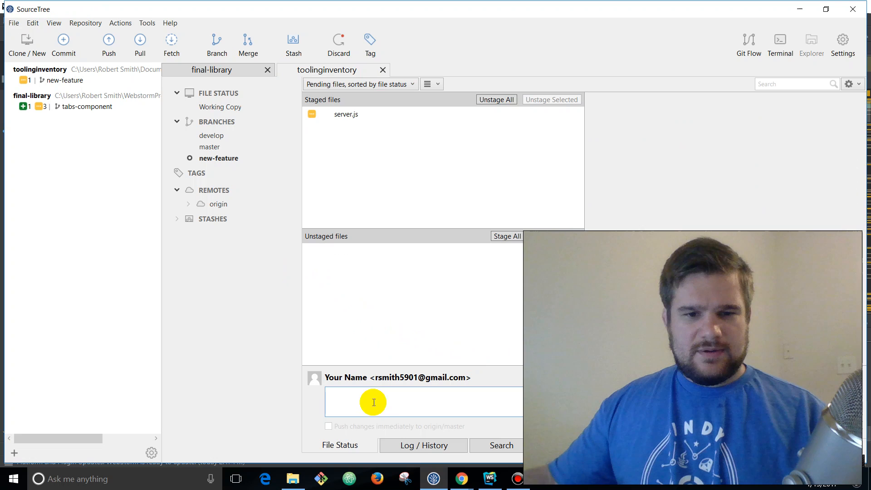
{"action": "type", "text": "F"}
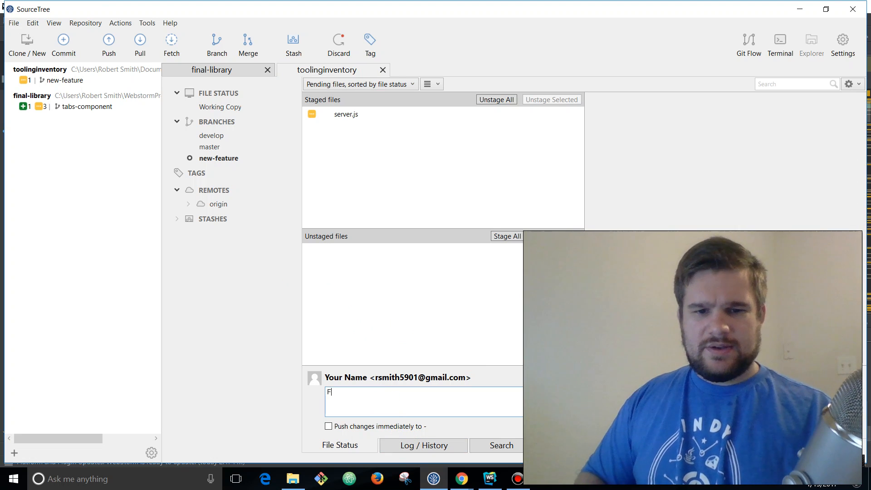
{"action": "type", "text": "ew Feature"}
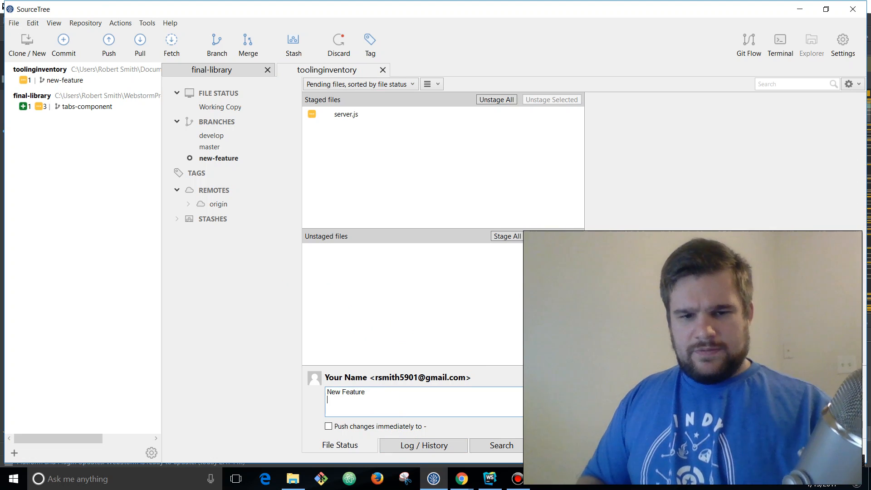
{"action": "type", "text": "1) Added comment"}
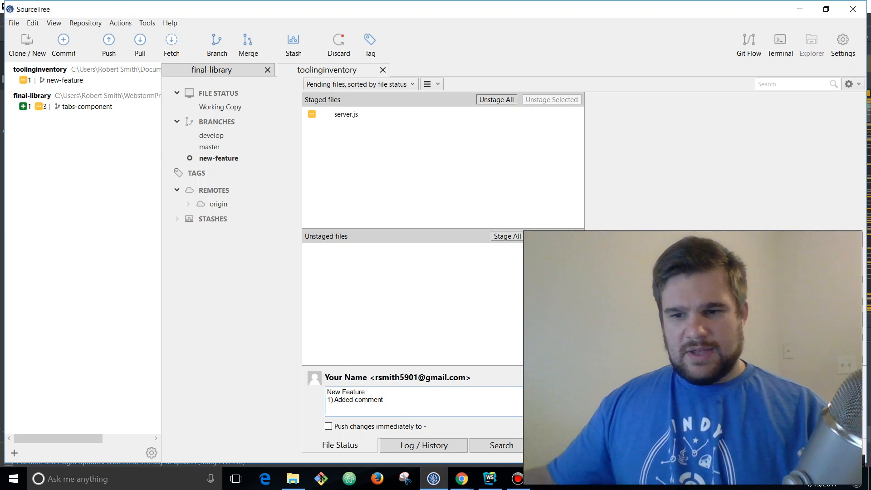
{"action": "left_click", "coordinate": [424, 445]}
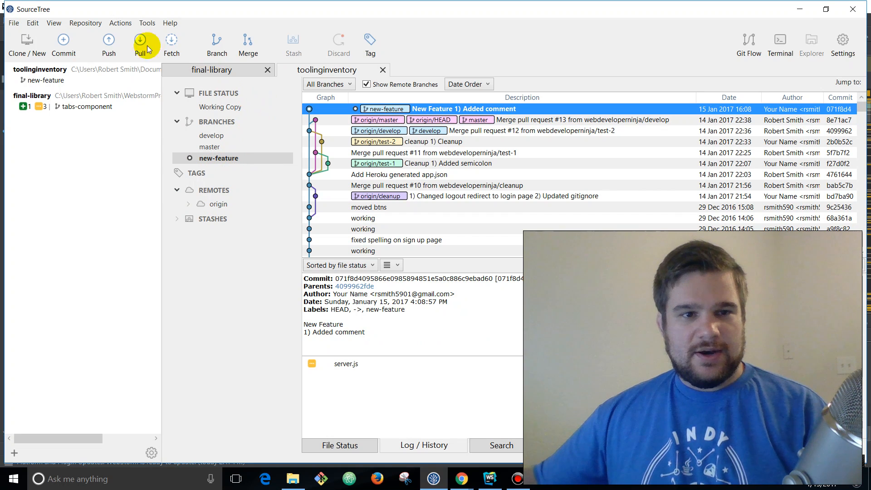
- Push the new-feature branch to origin
{"action": "left_click", "coordinate": [108, 41]}
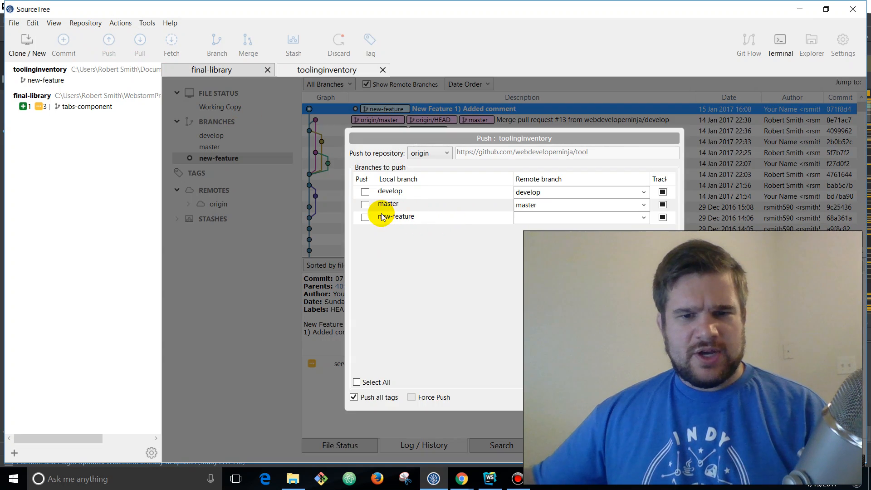
{"action": "left_click", "coordinate": [365, 216]}
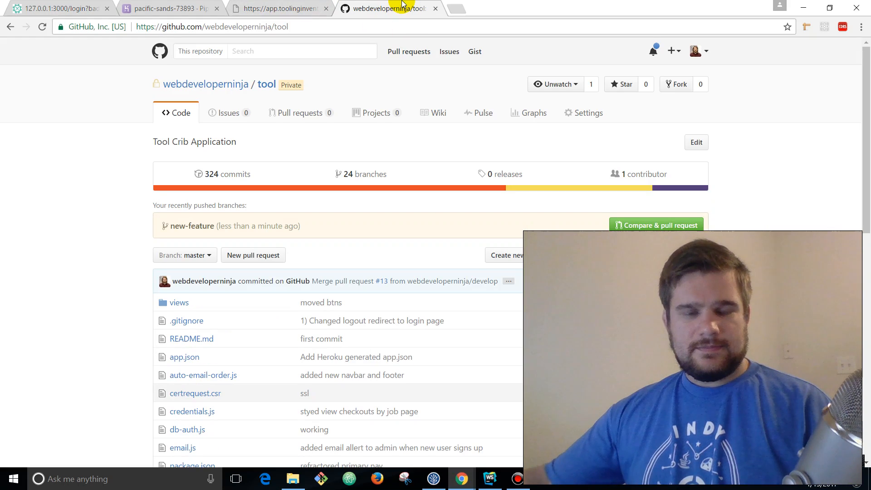
{"action": "mouse_move", "coordinate": [187, 231]}
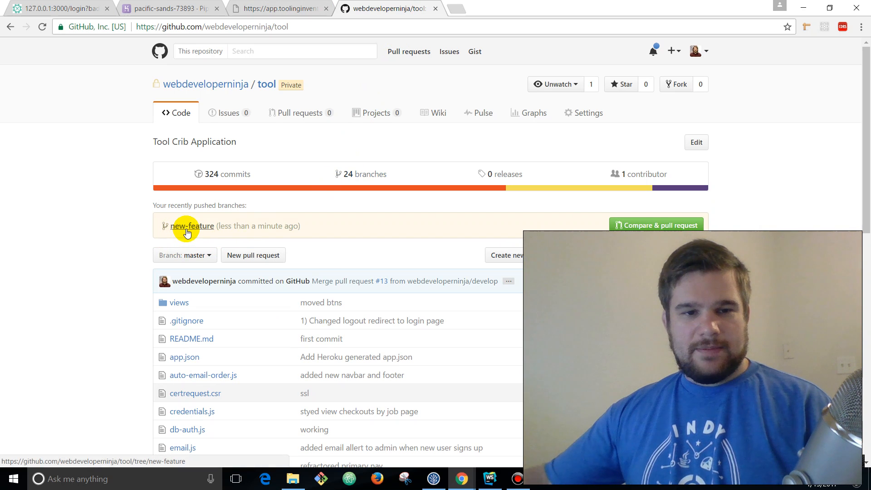
- Create pull request #14 'New Feature' merging new-feature into master
{"action": "left_click", "coordinate": [192, 226]}
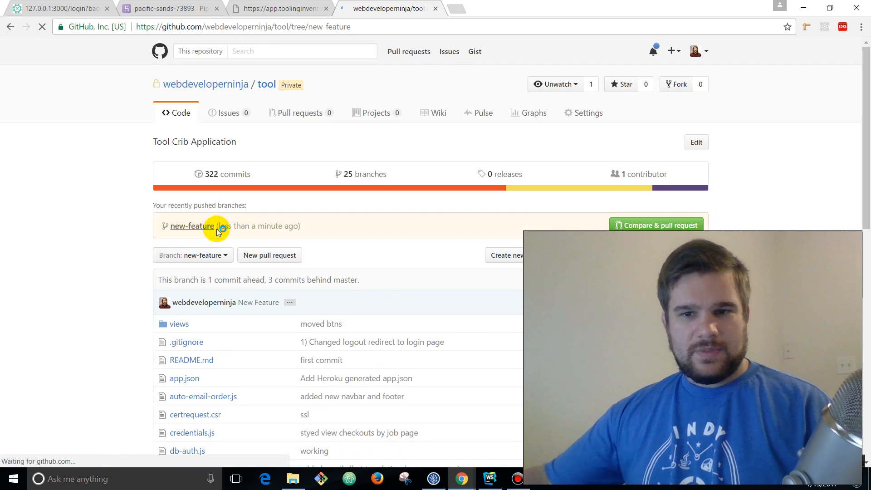
{"action": "left_click", "coordinate": [656, 225]}
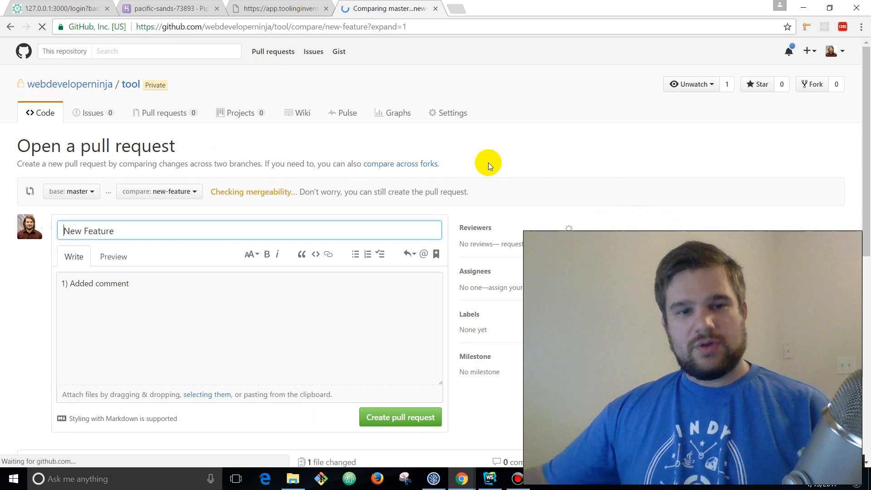
{"action": "scroll", "scroll_direction": "down", "scroll_amount": 3}
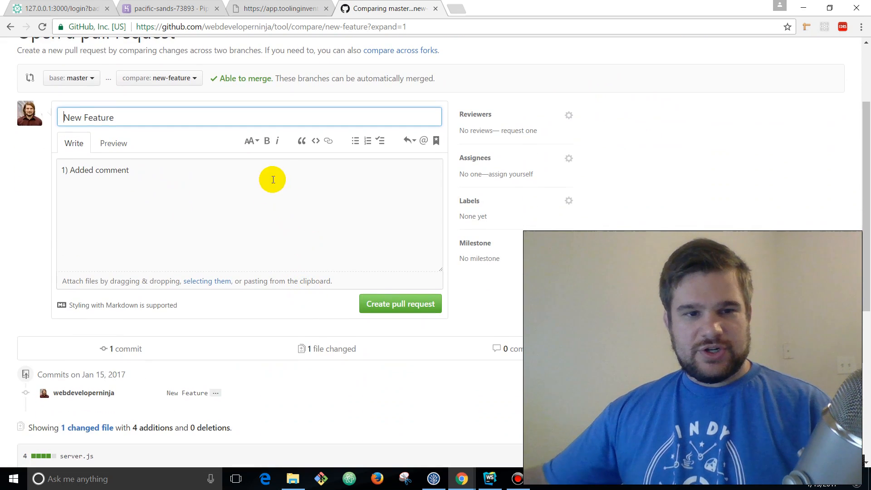
{"action": "left_click", "coordinate": [400, 303]}
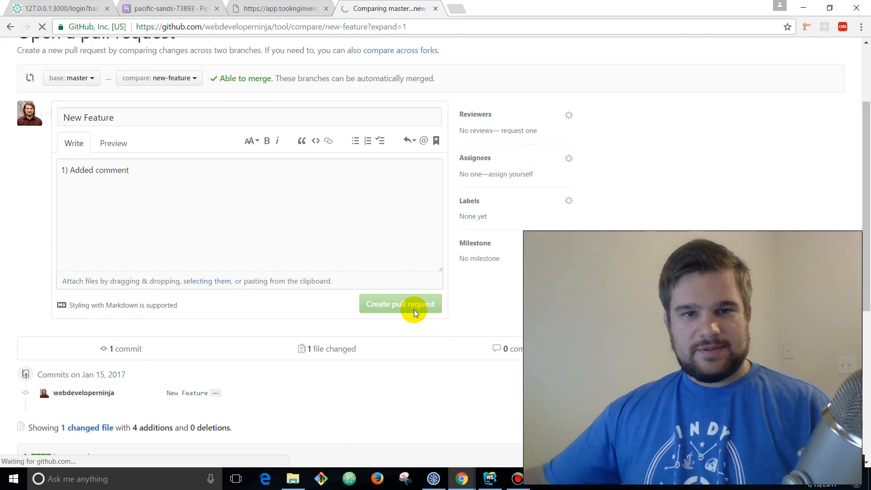
{"action": "left_click", "coordinate": [401, 304]}
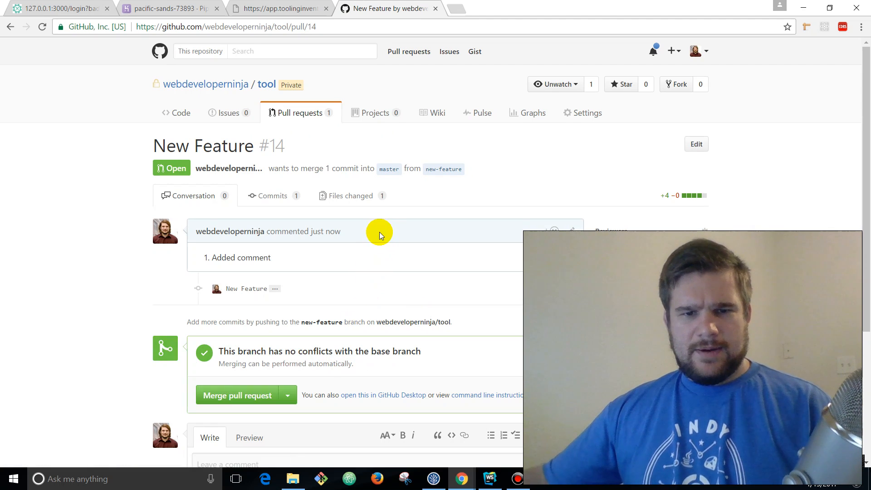
{"action": "scroll", "scroll_direction": "down", "scroll_amount": 3}
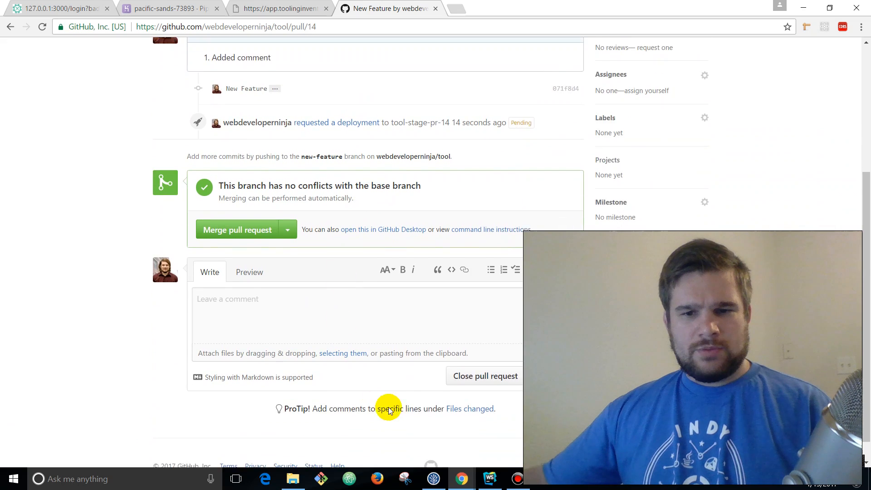
{"action": "scroll", "scroll_direction": "up", "scroll_amount": 3}
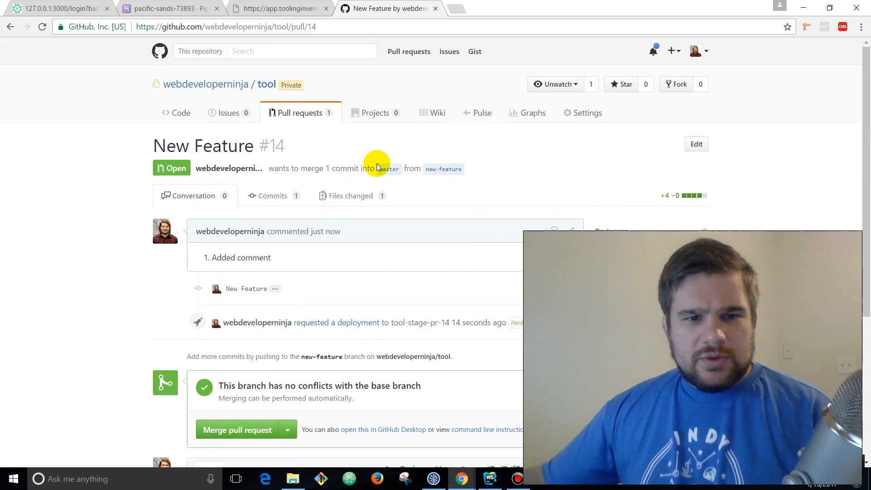
- Bring up the Confirm merge form for pull request #14 from new-feature
{"action": "scroll", "scroll_direction": "down", "scroll_amount": 3}
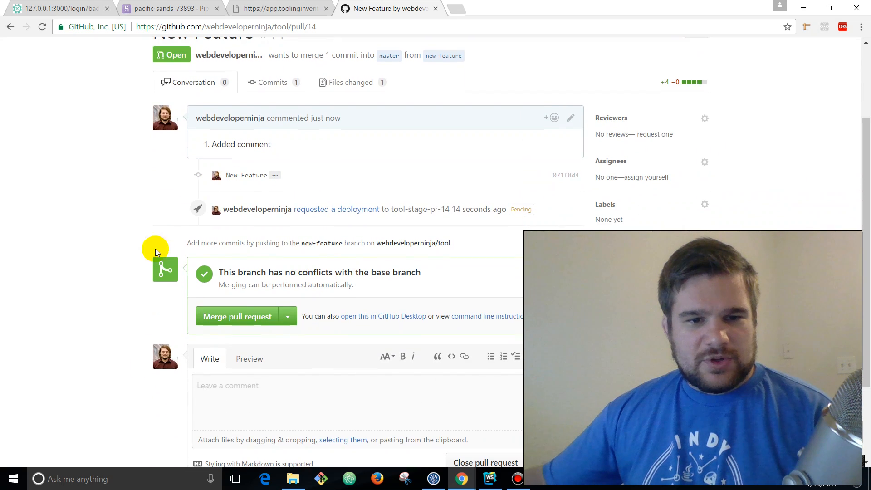
{"action": "left_click", "coordinate": [237, 316]}
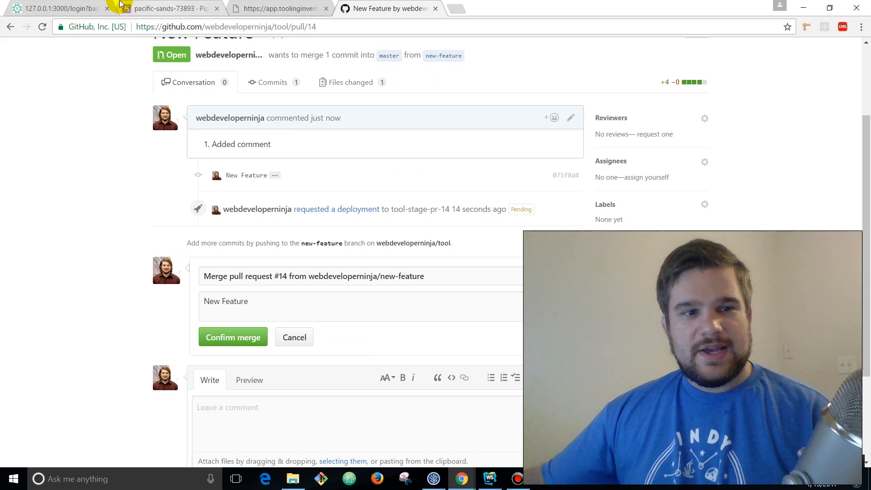
- Show the actions dropdown for the deployed tool-stage-pr-14 review app
{"action": "left_click", "coordinate": [171, 8]}
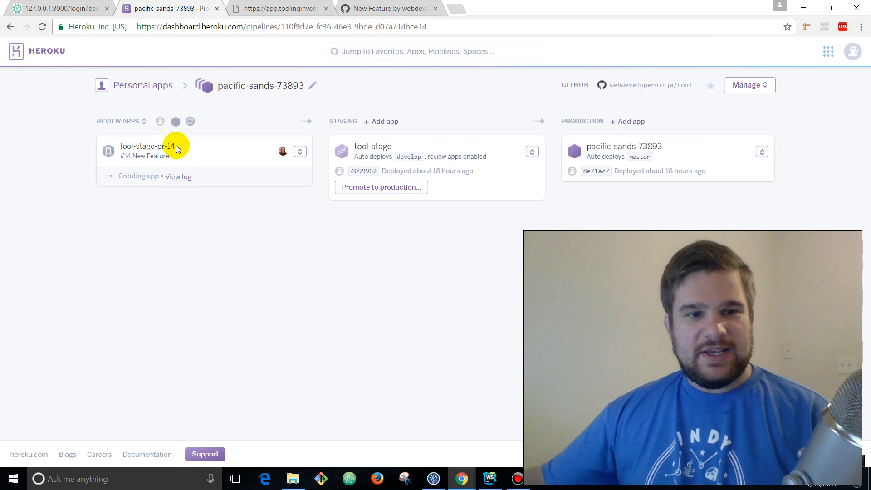
{"action": "mouse_move", "coordinate": [109, 207]}
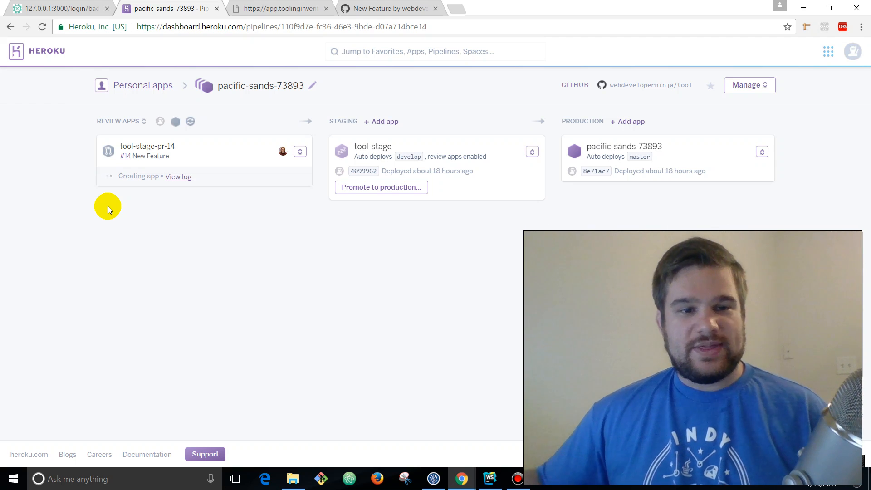
{"action": "mouse_move", "coordinate": [232, 204]}
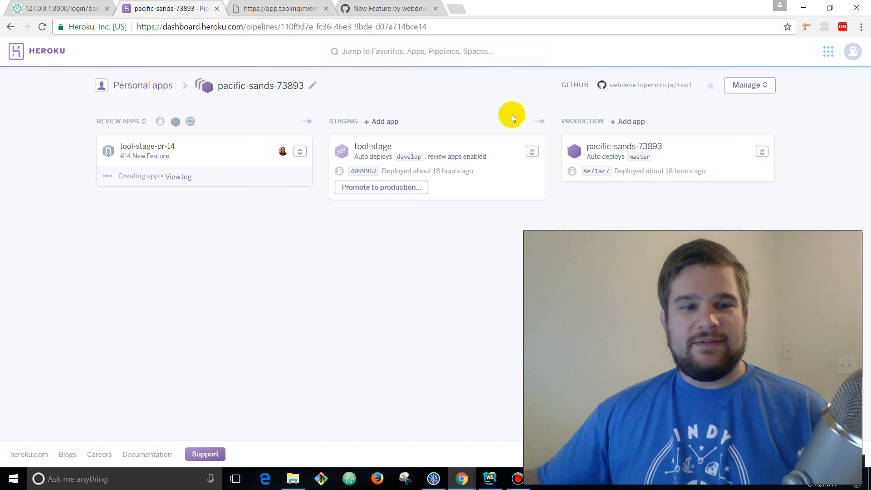
{"action": "mouse_move", "coordinate": [260, 303]}
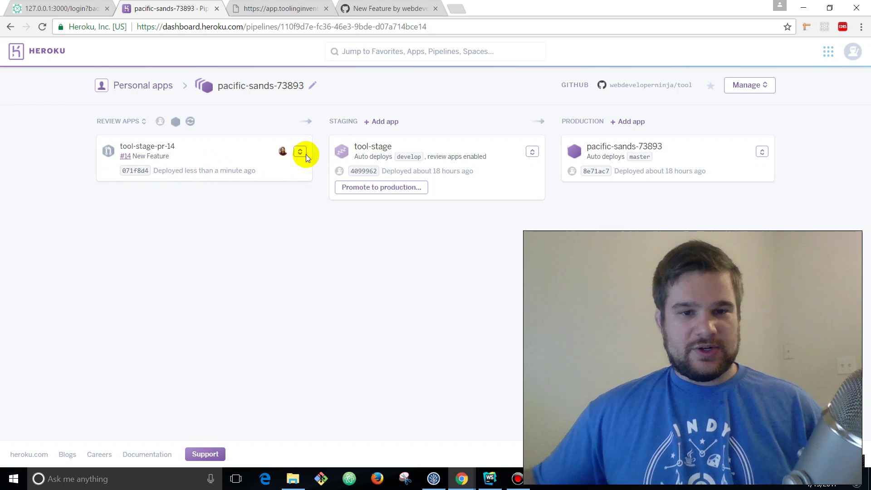
{"action": "left_click", "coordinate": [300, 151]}
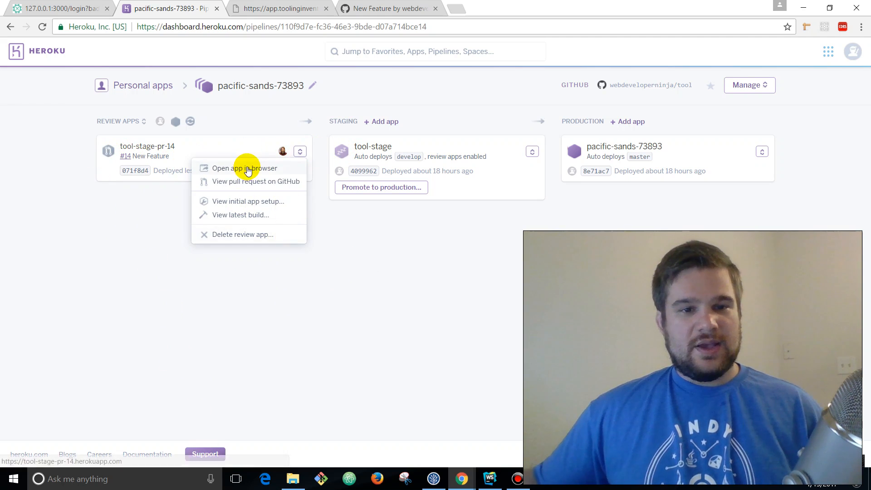
- Open the tool-stage-pr-14 review app and log in as admin after a failed first attempt
{"action": "left_click", "coordinate": [244, 168]}
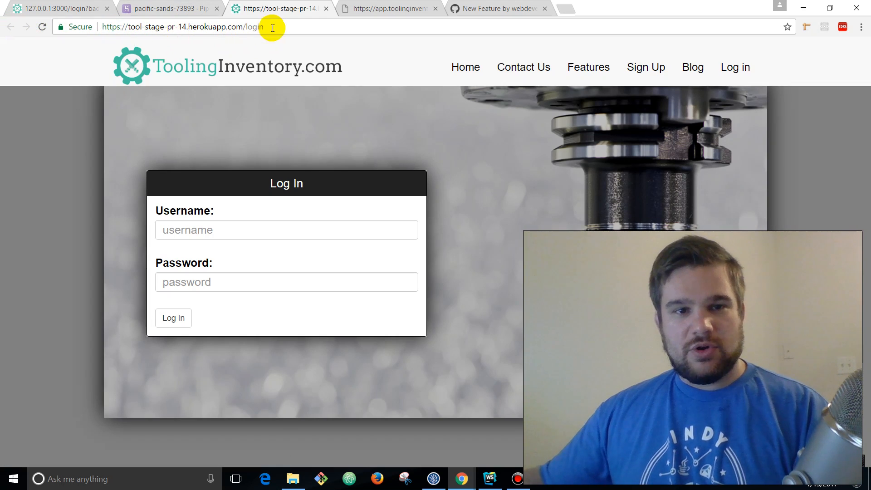
{"action": "type", "text": "admin"}
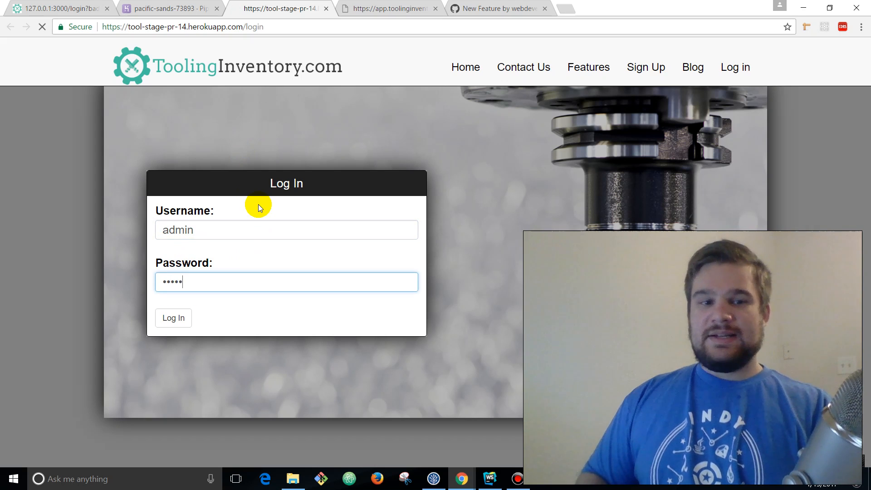
{"action": "left_click", "coordinate": [174, 318]}
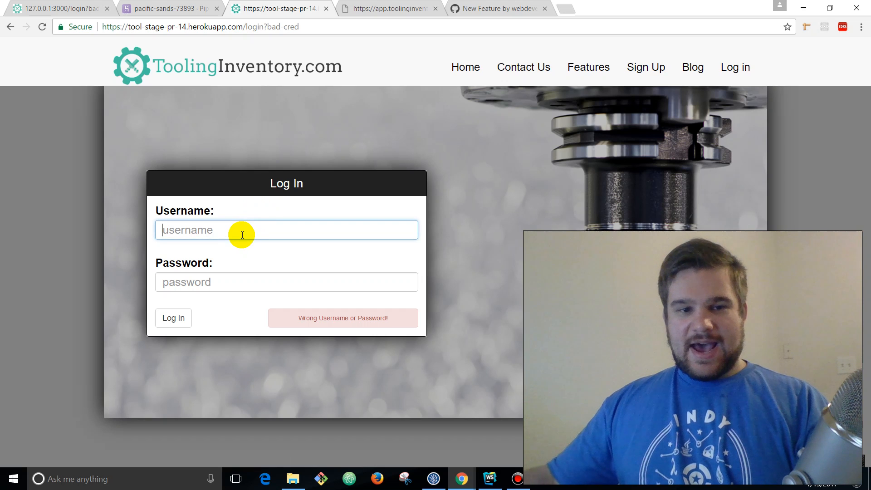
{"action": "type", "text": "admin"}
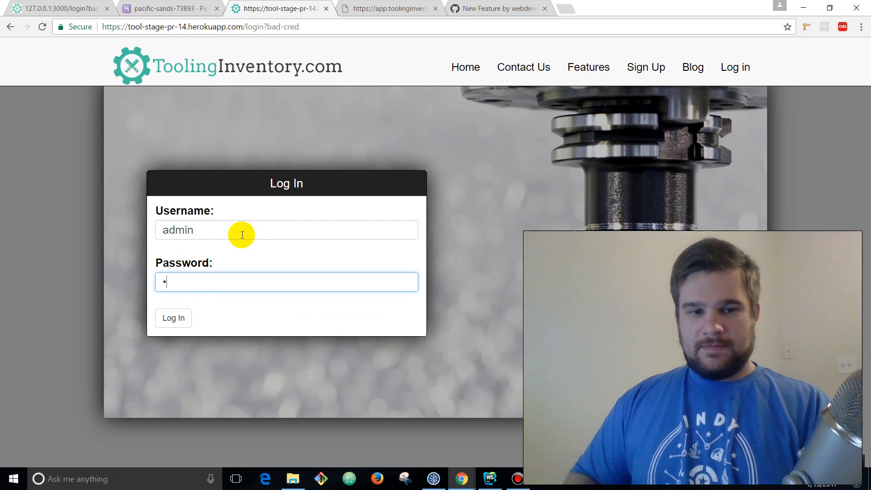
{"action": "left_click", "coordinate": [174, 318]}
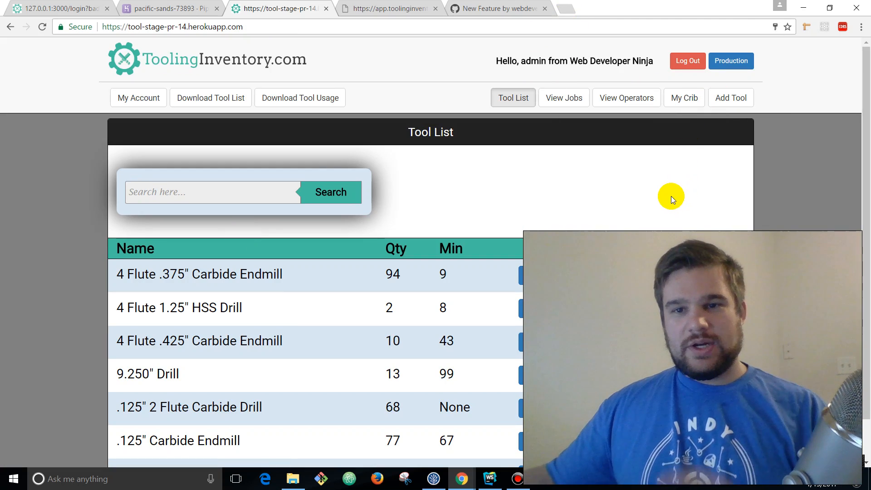
- Check the jobs list and the Job 888 donut chart, then return to the pacific-sands-73893 pipeline
{"action": "left_click", "coordinate": [569, 98]}
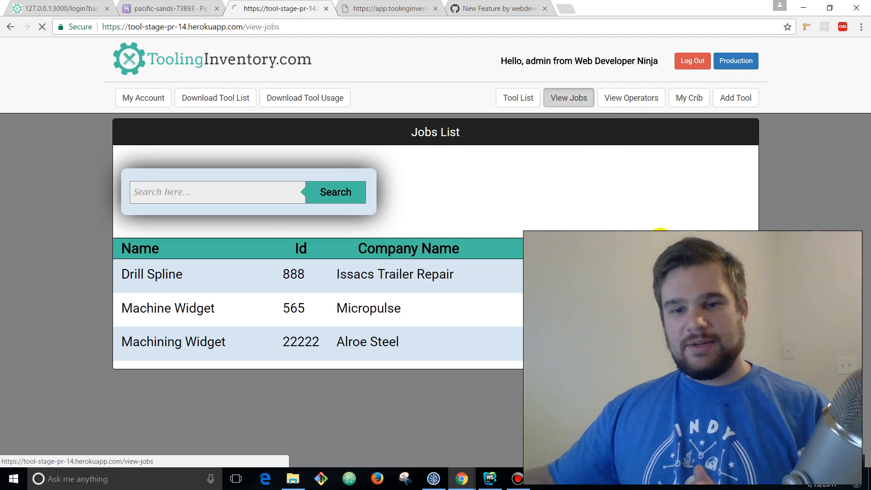
{"action": "left_click", "coordinate": [151, 274]}
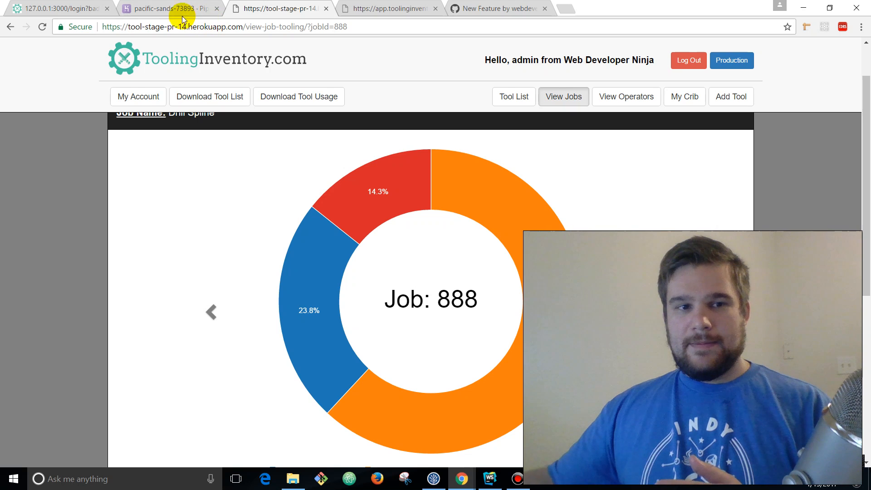
{"action": "left_click", "coordinate": [157, 9]}
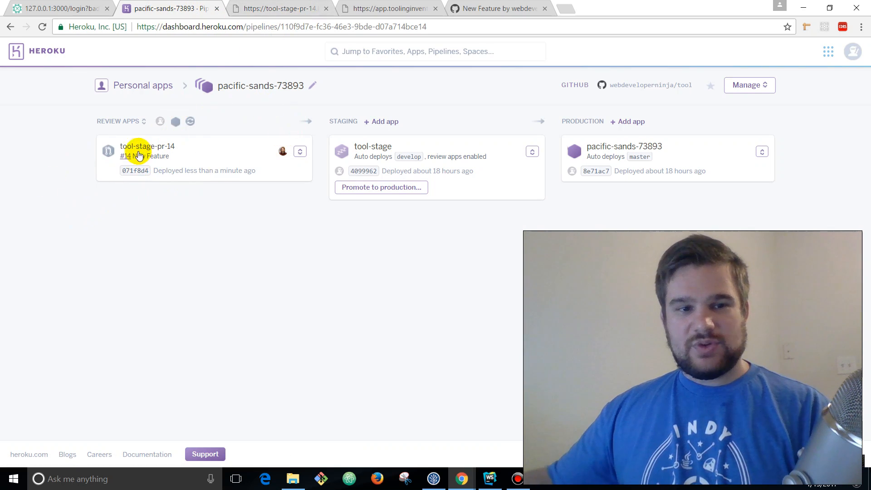
- Recheck the review app's job page, then confirm merging New Feature pull request #14 into master
{"action": "left_click", "coordinate": [501, 8]}
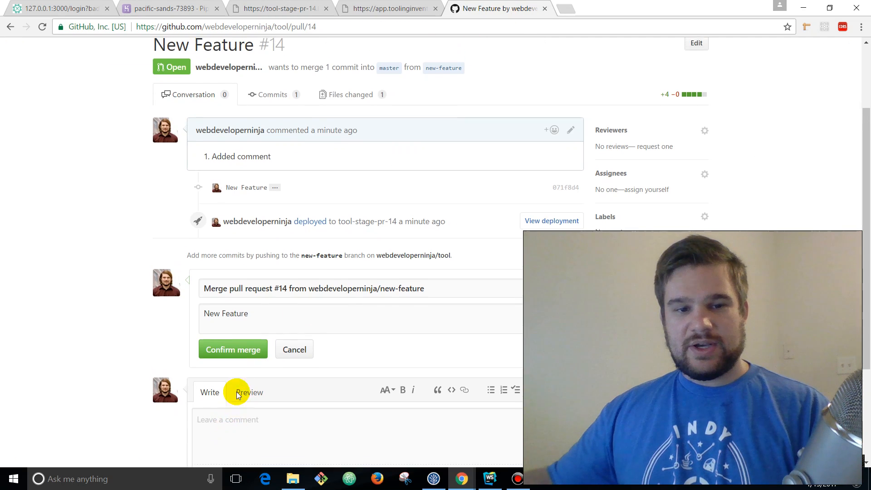
{"action": "scroll", "scroll_direction": "up", "scroll_amount": 3}
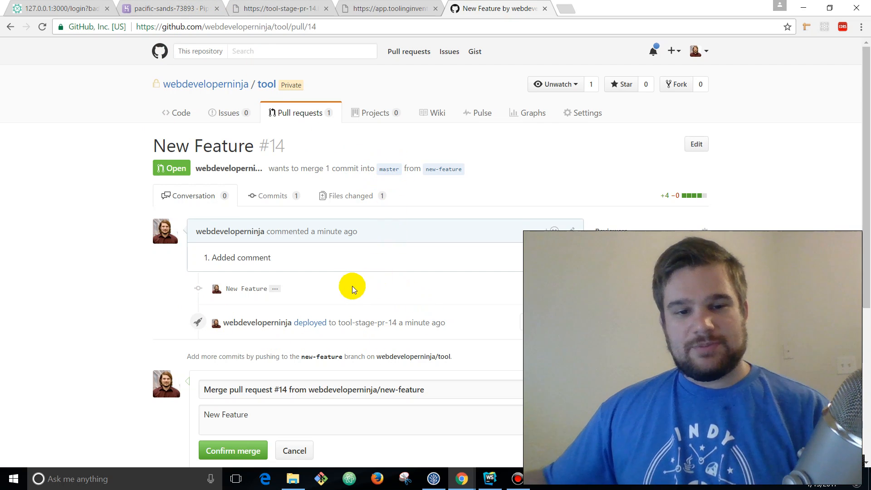
{"action": "mouse_move", "coordinate": [256, 81]}
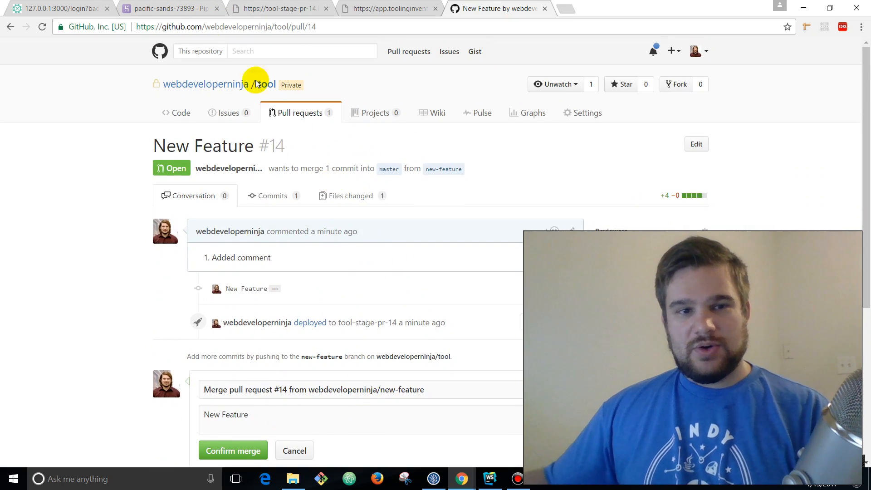
{"action": "left_click", "coordinate": [290, 9]}
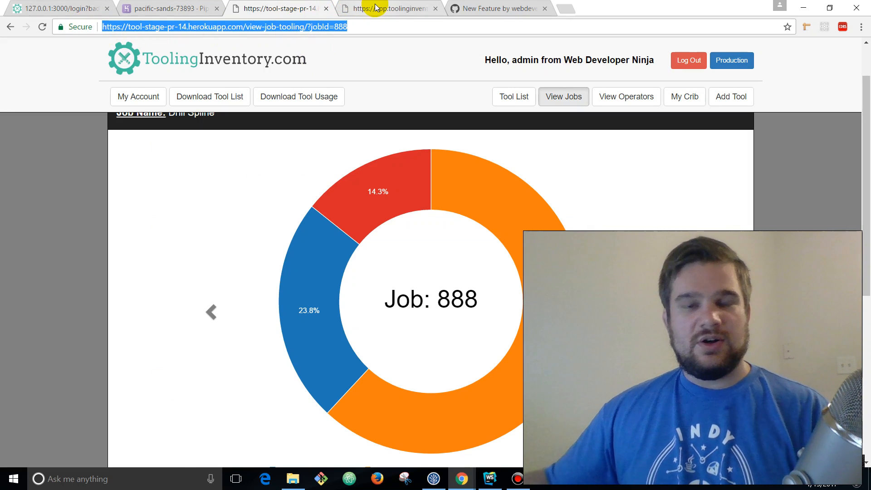
{"action": "mouse_move", "coordinate": [377, 9]}
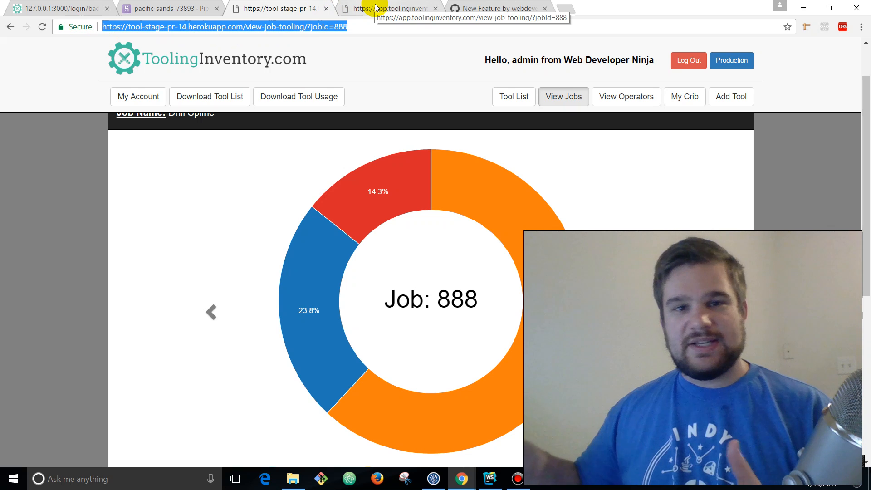
{"action": "mouse_move", "coordinate": [380, 9]}
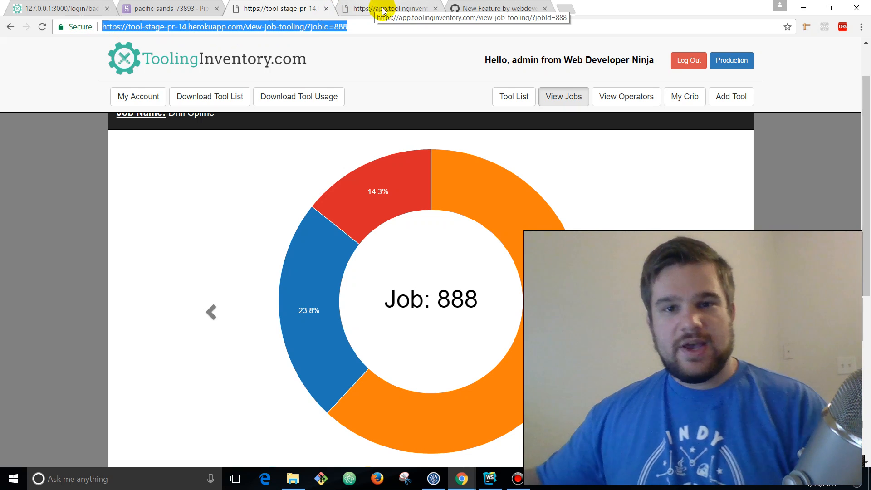
{"action": "left_click", "coordinate": [514, 9]}
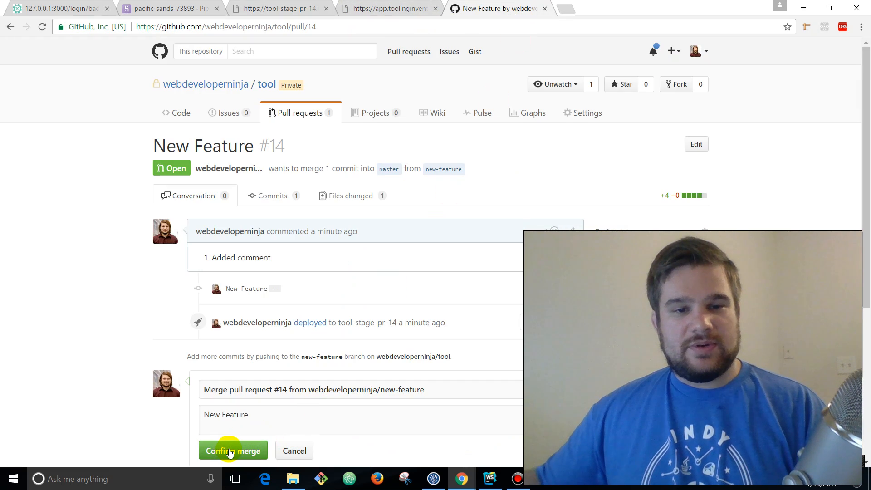
{"action": "left_click", "coordinate": [234, 451]}
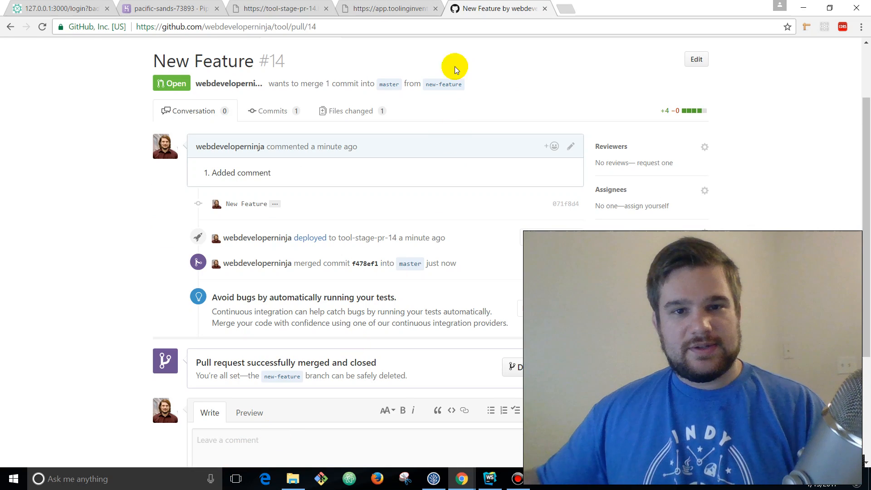
- Watch the Heroku pipeline remove the review app and redeploy pacific-sands-73893 from master
{"action": "left_click", "coordinate": [169, 8]}
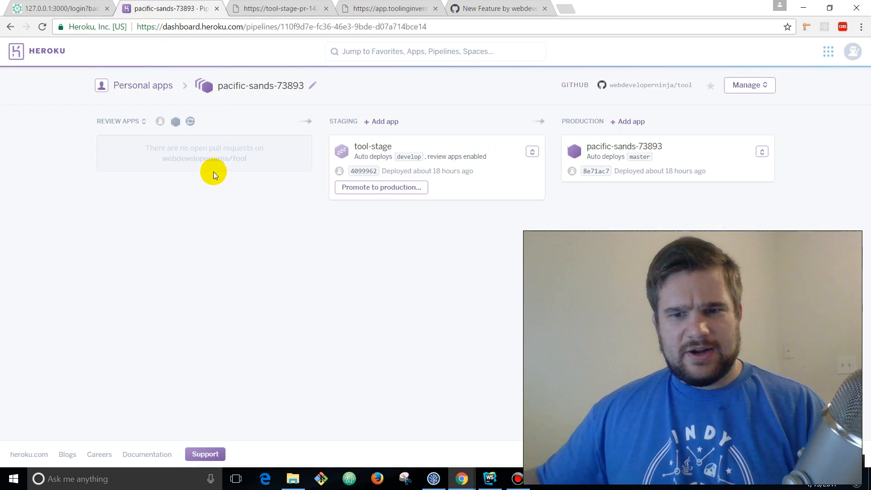
{"action": "mouse_move", "coordinate": [137, 177]}
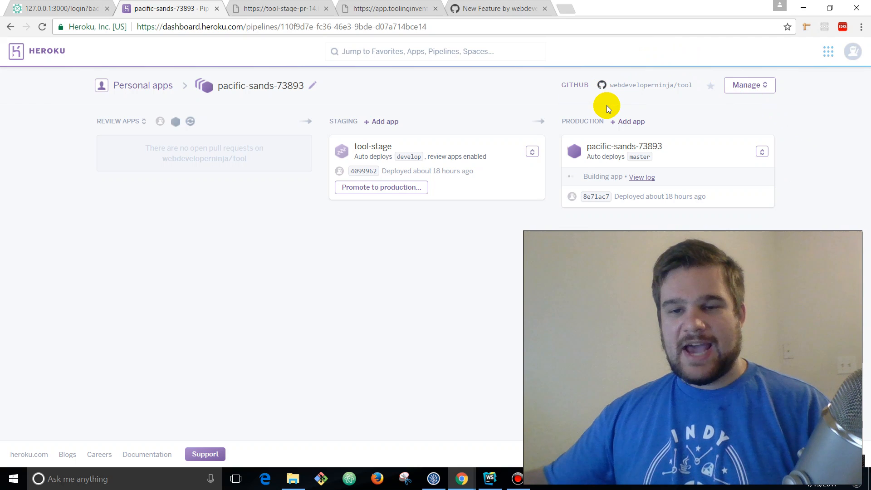
{"action": "mouse_move", "coordinate": [588, 132]}
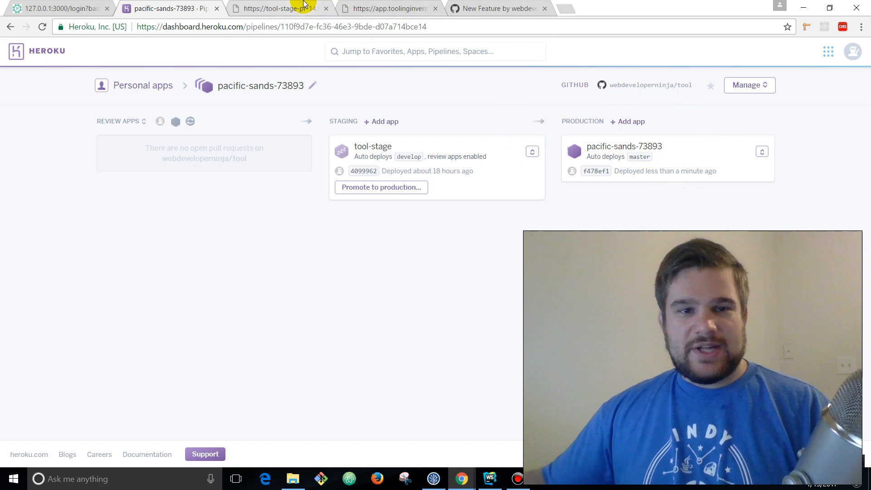
{"action": "mouse_move", "coordinate": [363, 85]}
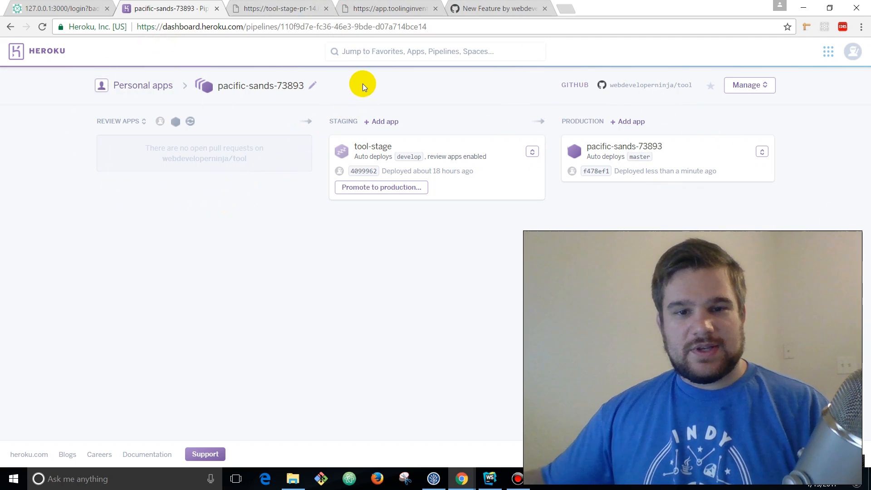
{"action": "mouse_move", "coordinate": [401, 245]}
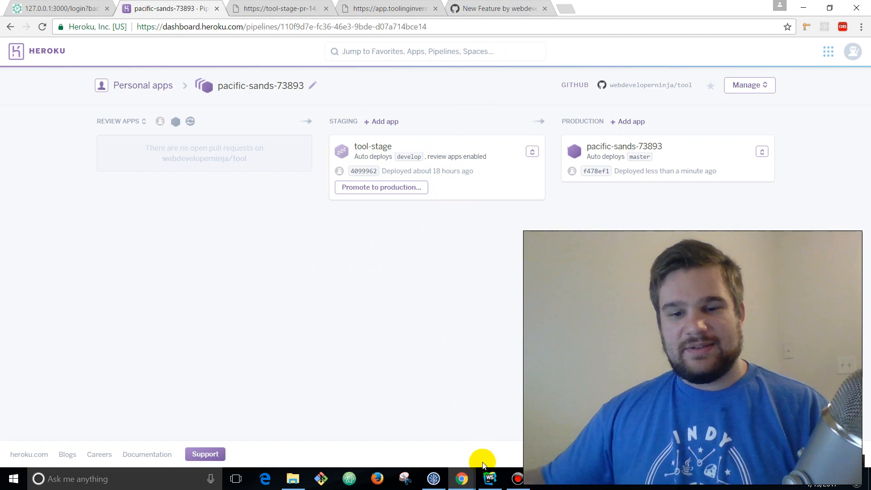
{"action": "left_click", "coordinate": [501, 8]}
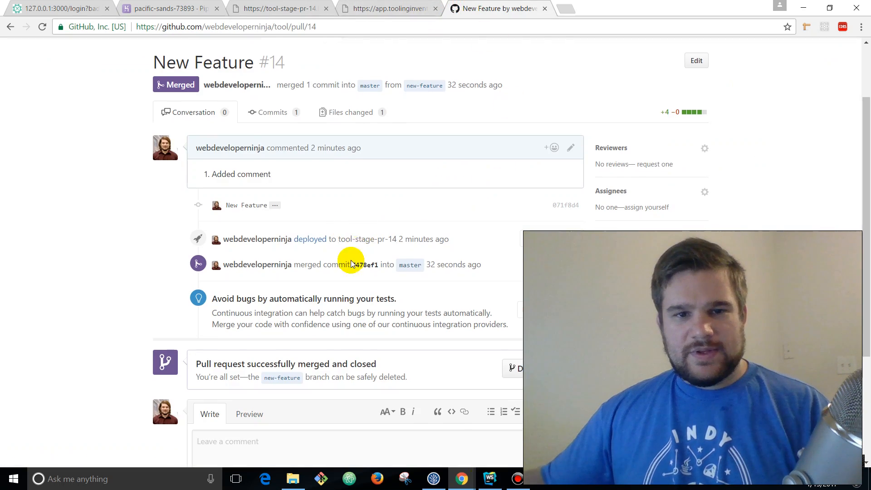
{"action": "scroll", "scroll_direction": "up", "scroll_amount": 3}
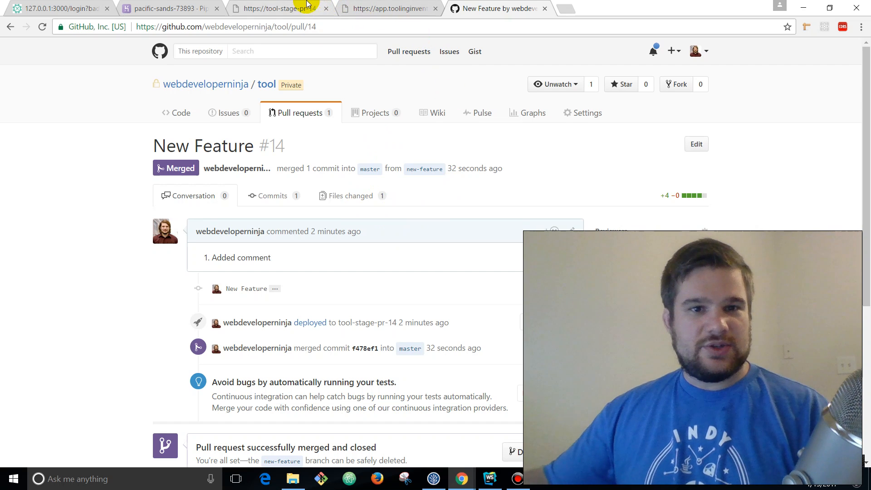
{"action": "left_click", "coordinate": [281, 8]}
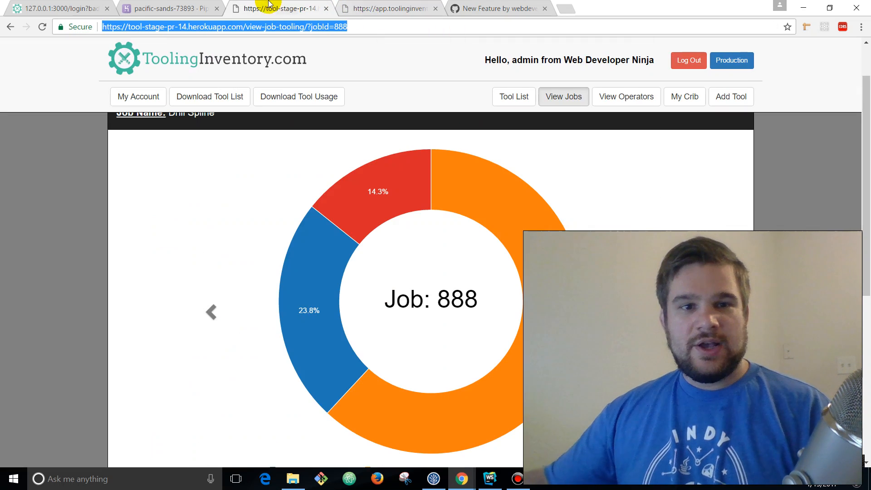
{"action": "left_click", "coordinate": [144, 8]}
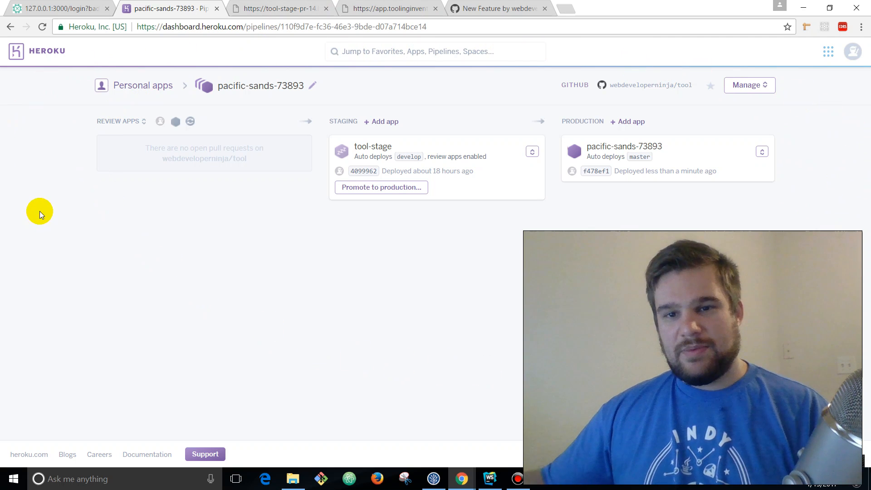
{"action": "mouse_move", "coordinate": [595, 122]}
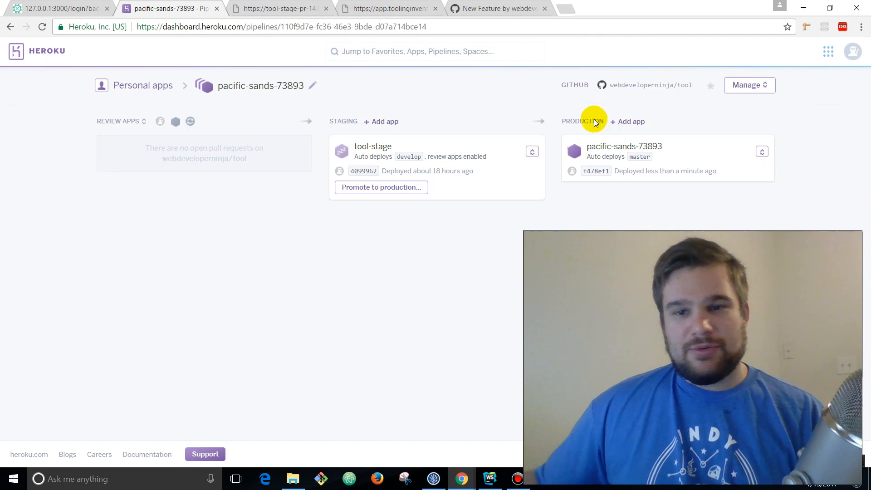
{"action": "mouse_move", "coordinate": [652, 217]}
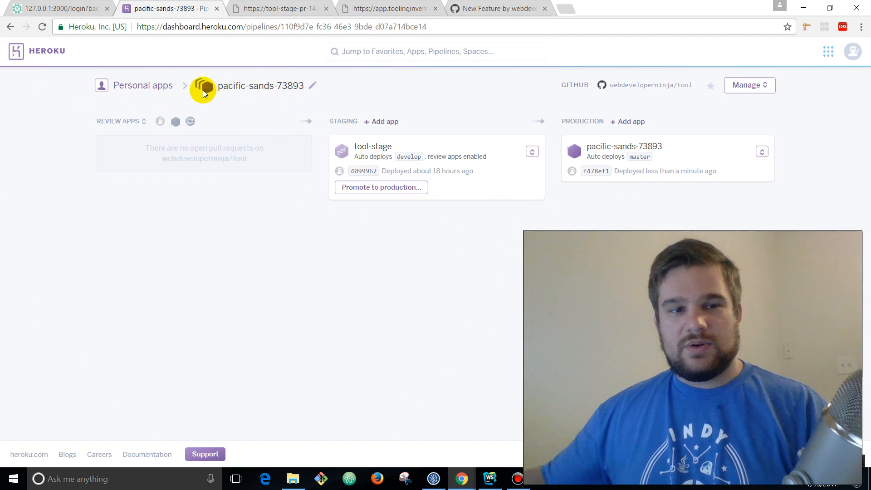
{"action": "mouse_move", "coordinate": [287, 38]}
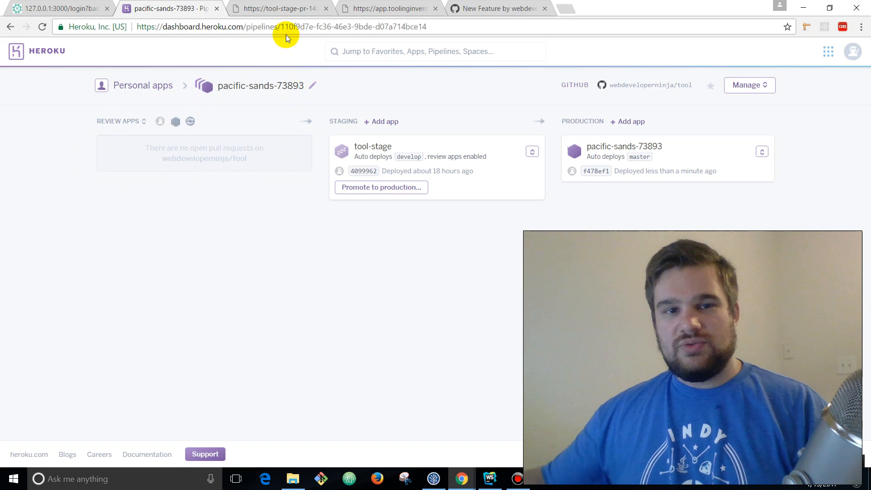
{"action": "mouse_move", "coordinate": [293, 136]}
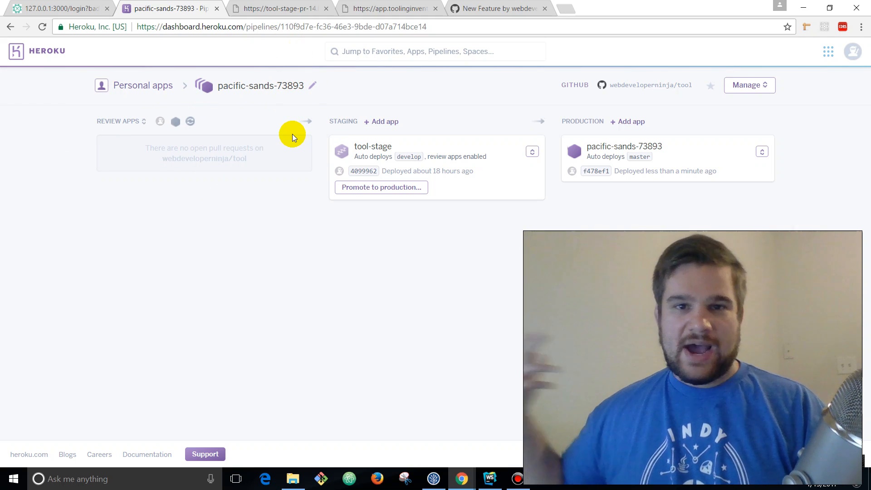
{"action": "mouse_move", "coordinate": [281, 148]}
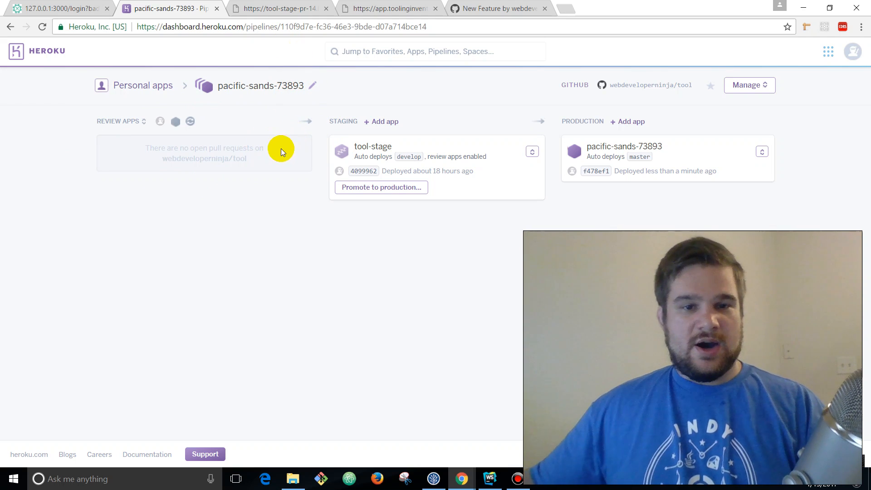
{"action": "mouse_move", "coordinate": [15, 180]}
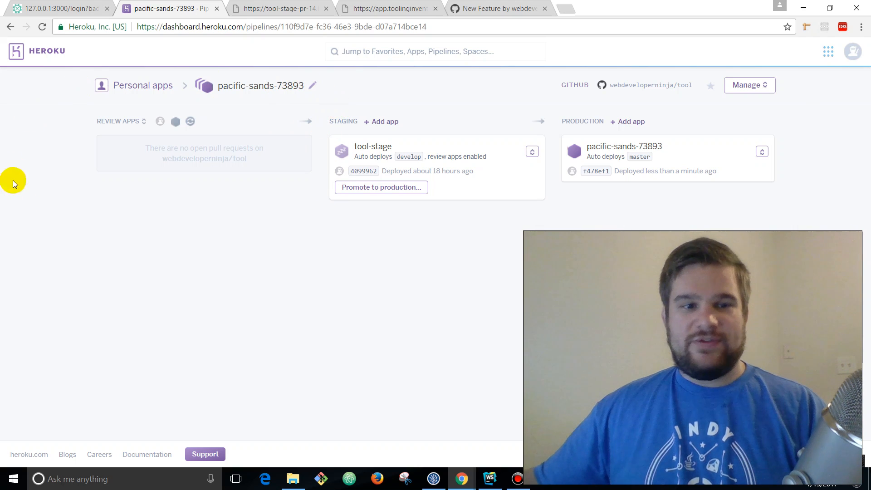
{"action": "mouse_move", "coordinate": [497, 72]}
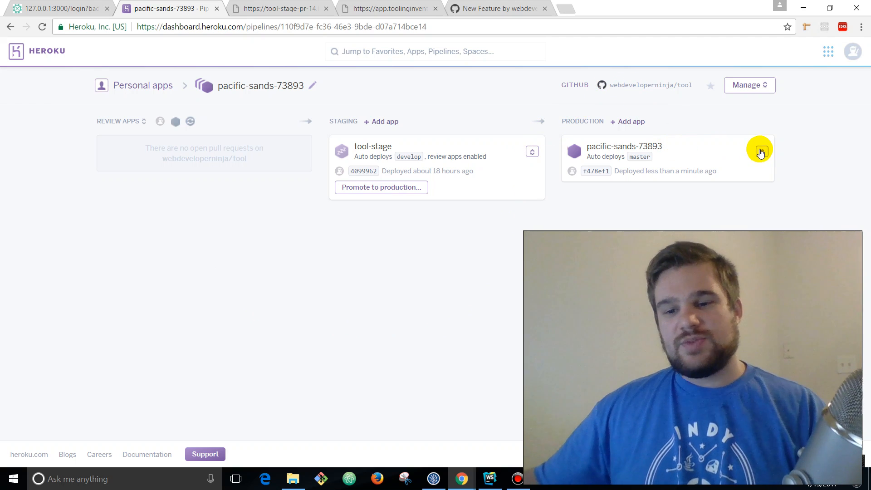
{"action": "mouse_move", "coordinate": [424, 81]}
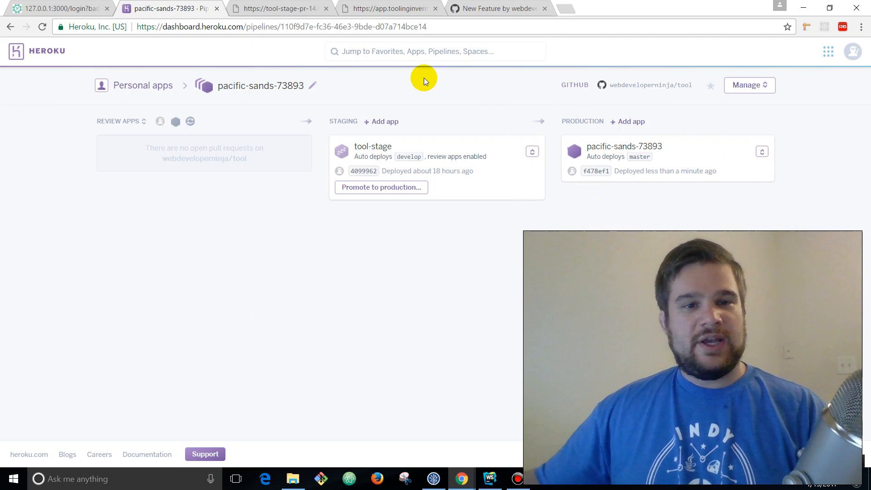
{"action": "mouse_move", "coordinate": [410, 73]}
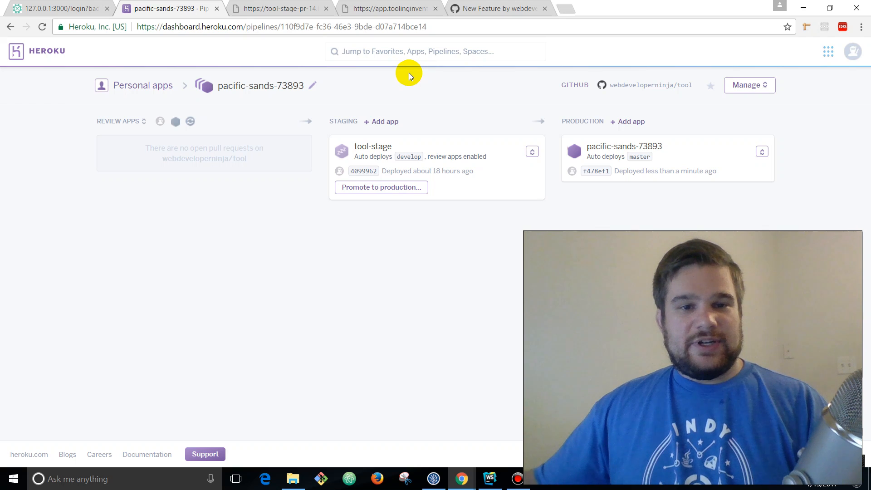